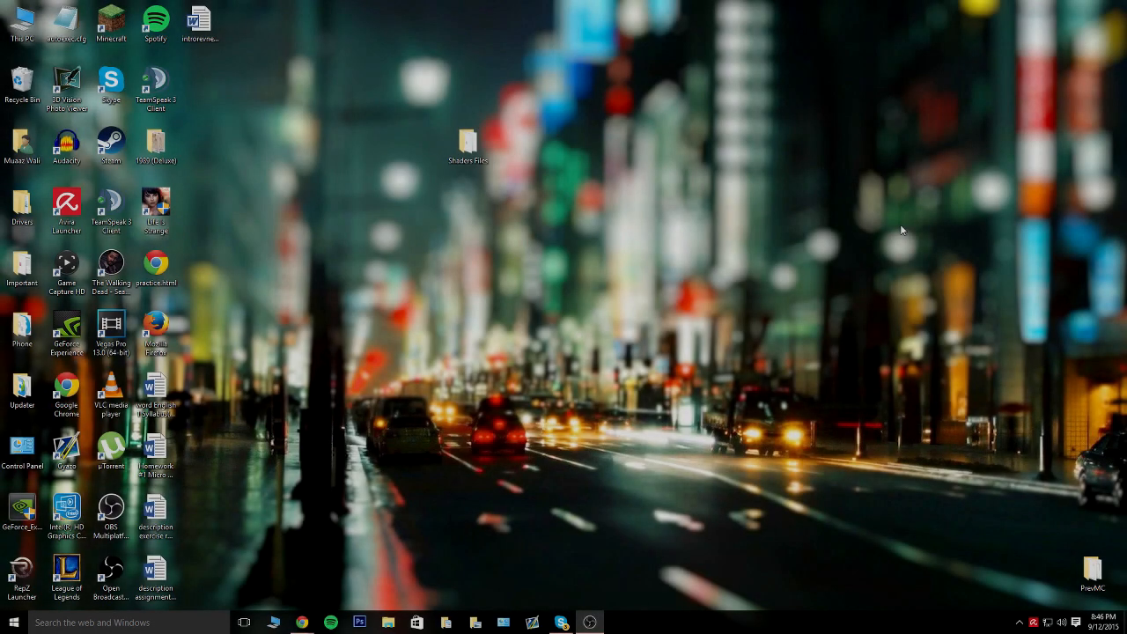
pyautogui.moveTo(1052, 43)
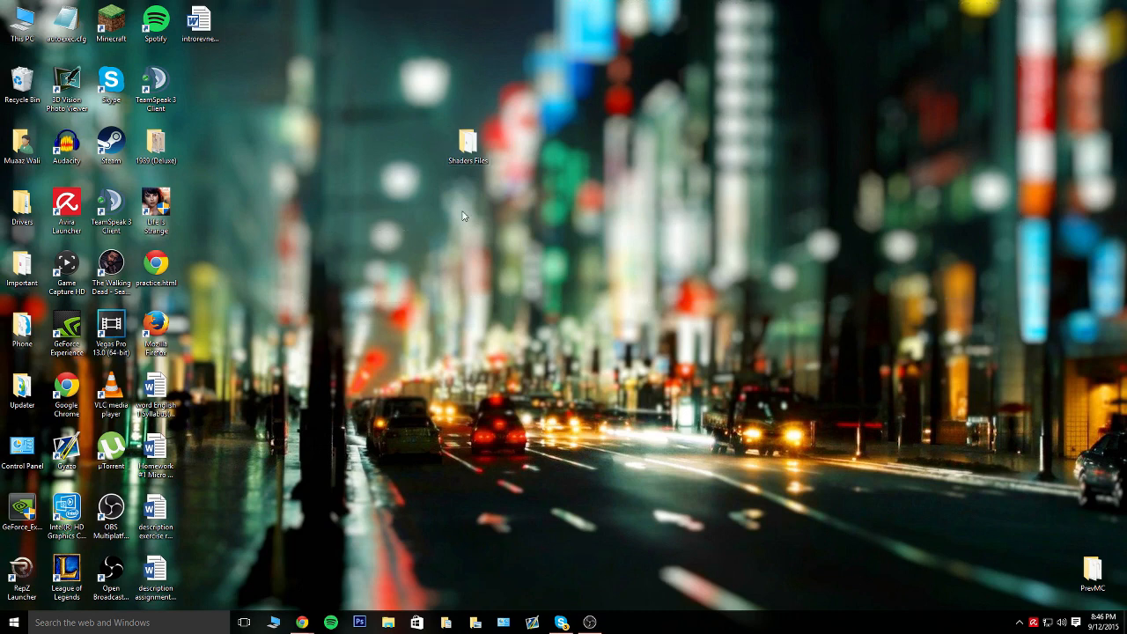
# Open Shaders Files, select the SEUS shader zip, and move the window top right
pyautogui.doubleClick(467, 141)
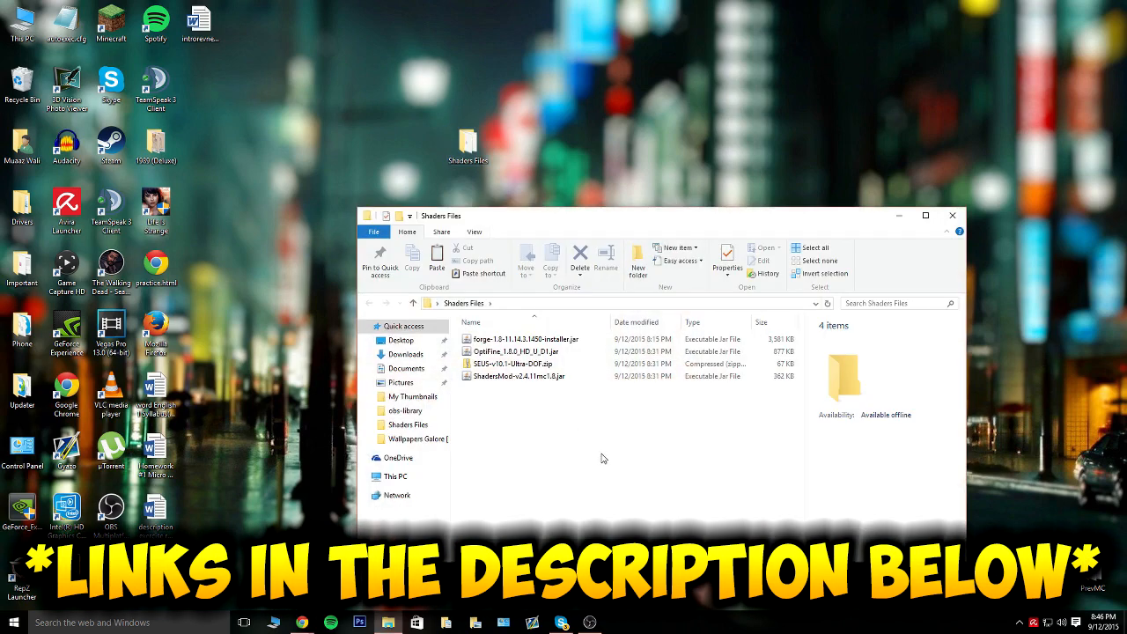
pyautogui.moveTo(695, 465)
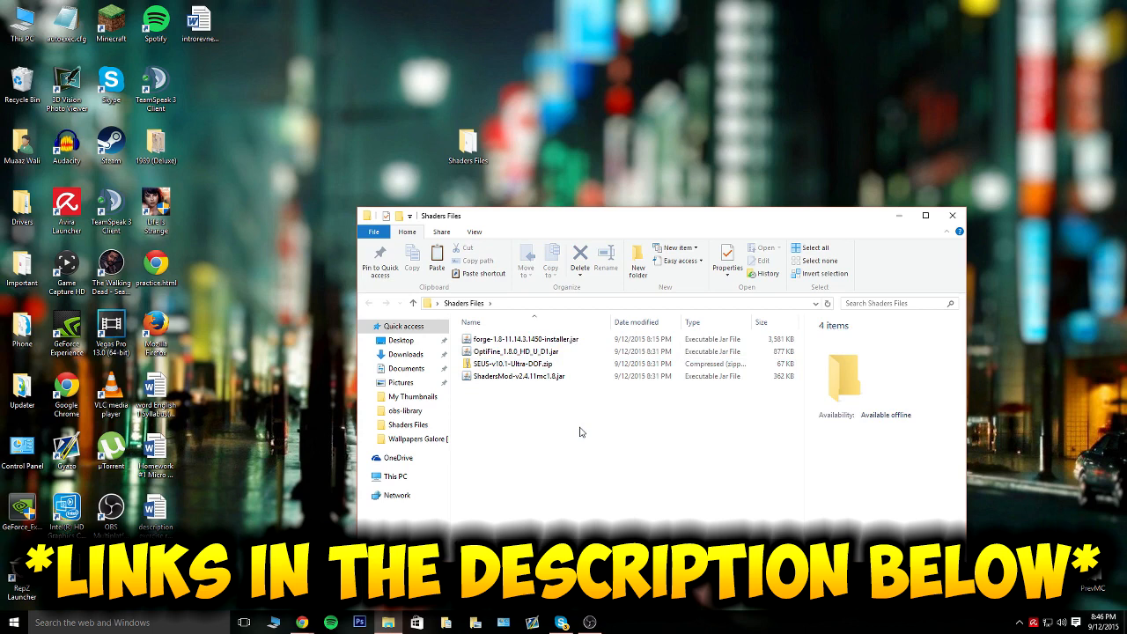
pyautogui.click(515, 338)
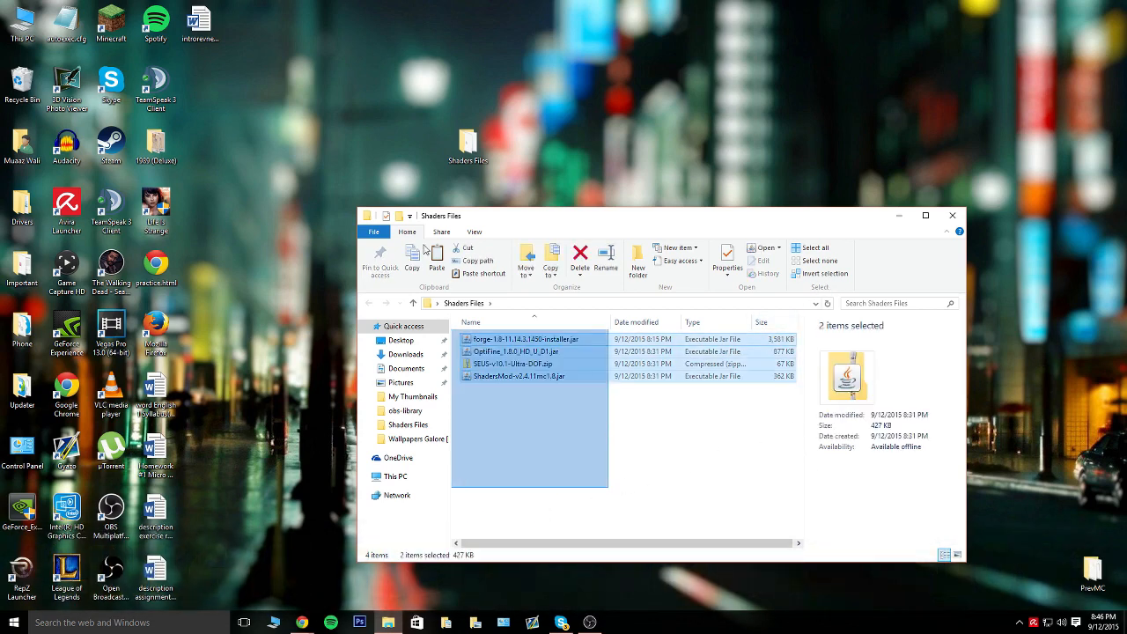
pyautogui.click(513, 363)
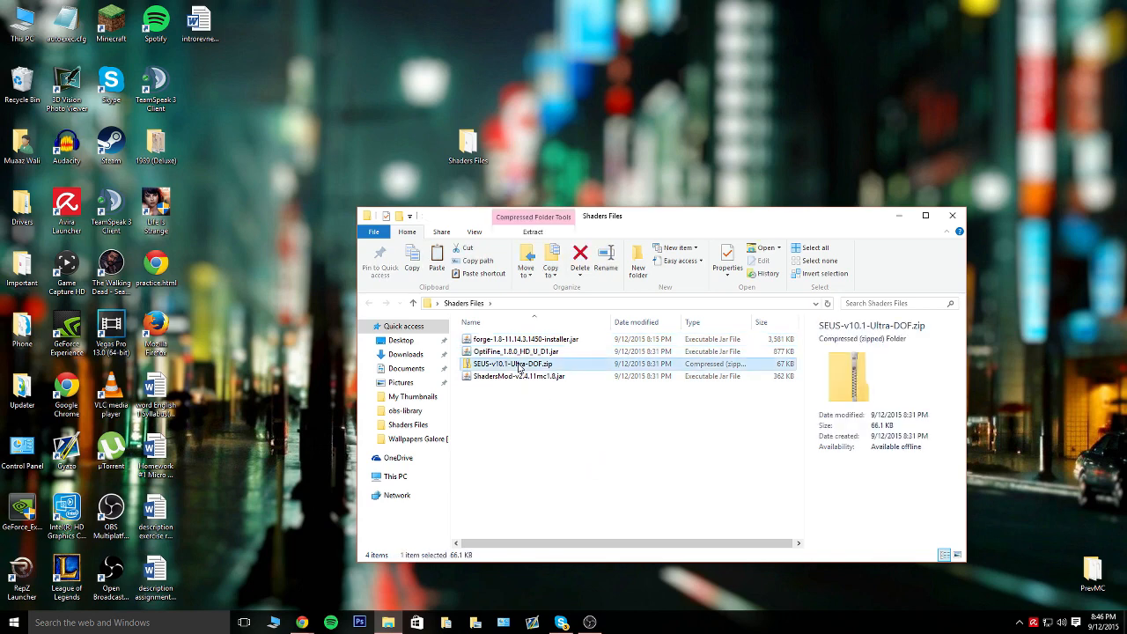
pyautogui.moveTo(656, 215); pyautogui.dragTo(797, 86)
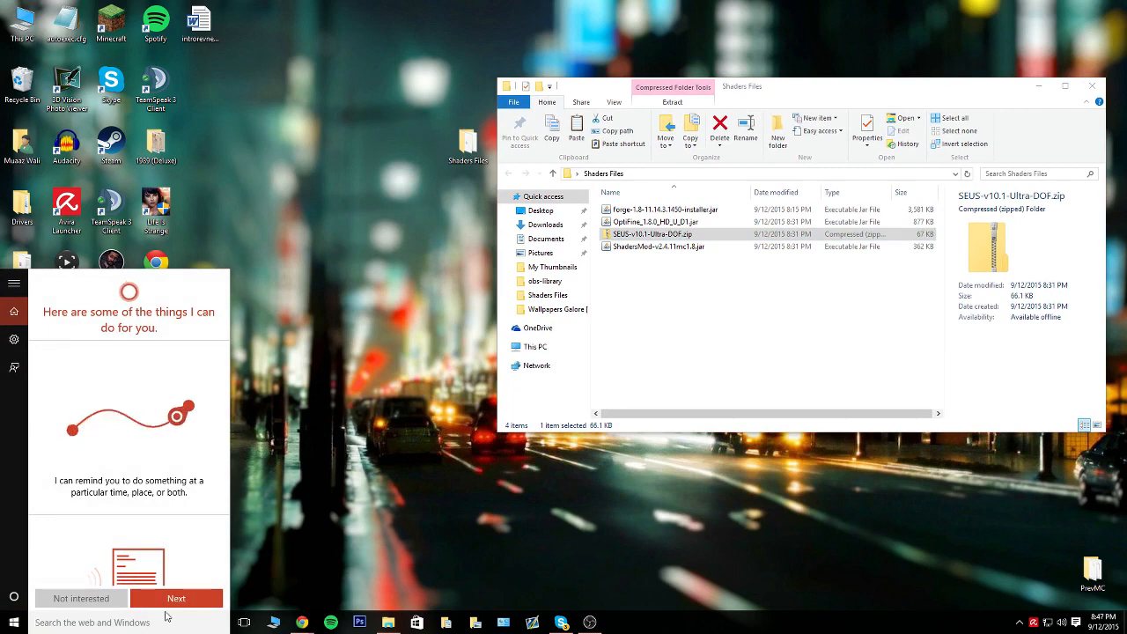
# Search %appdata% and open the .minecraft folder inside AppData Roaming
pyautogui.write('%appdata%')
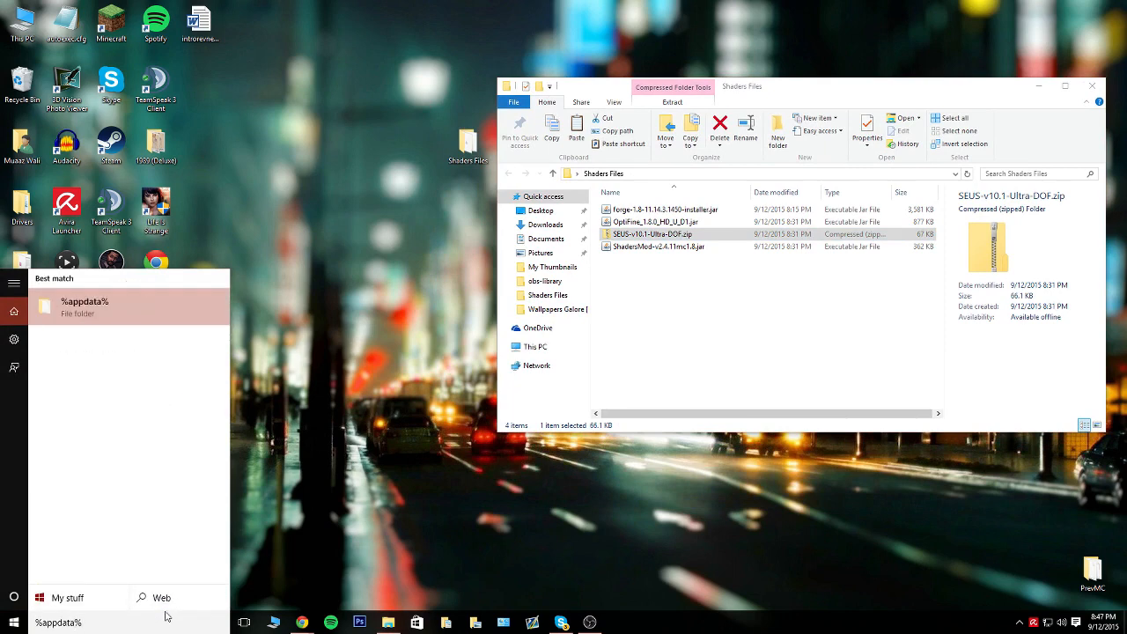
pyautogui.click(84, 306)
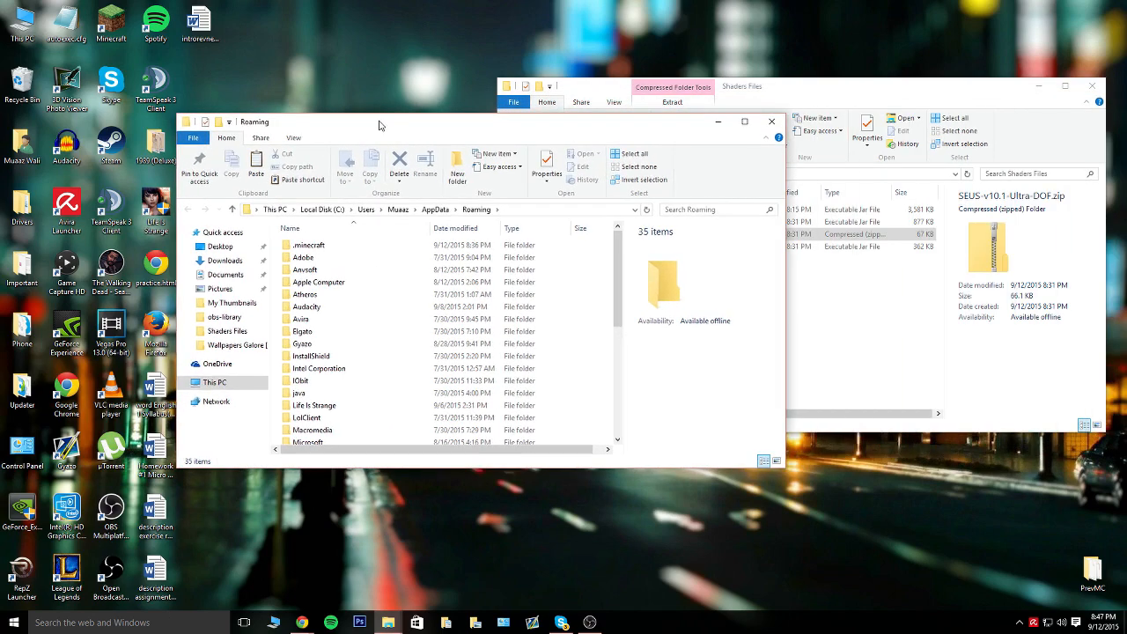
pyautogui.doubleClick(309, 245)
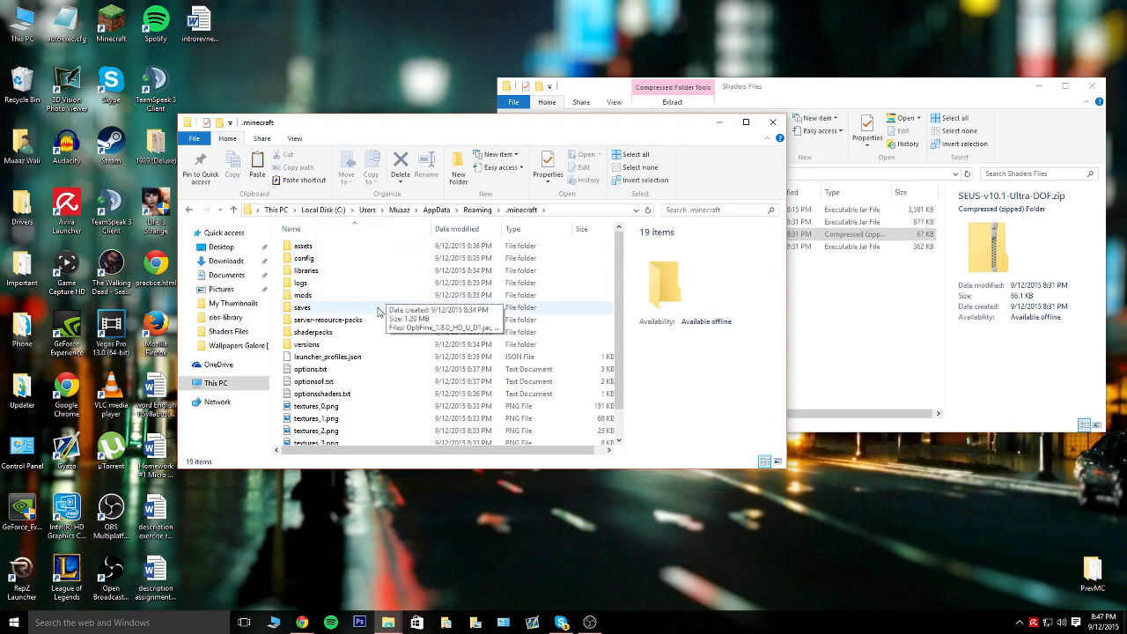
pyautogui.moveTo(445, 130)
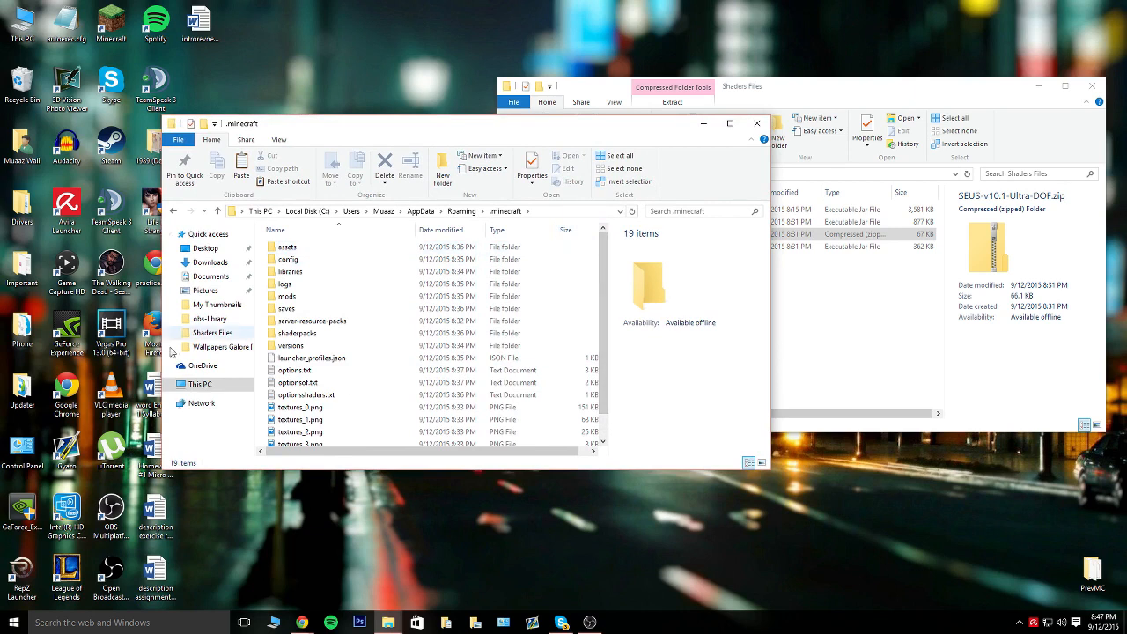
# Cut all .minecraft contents and paste them into a new desktop backup folder
pyautogui.click(287, 247)
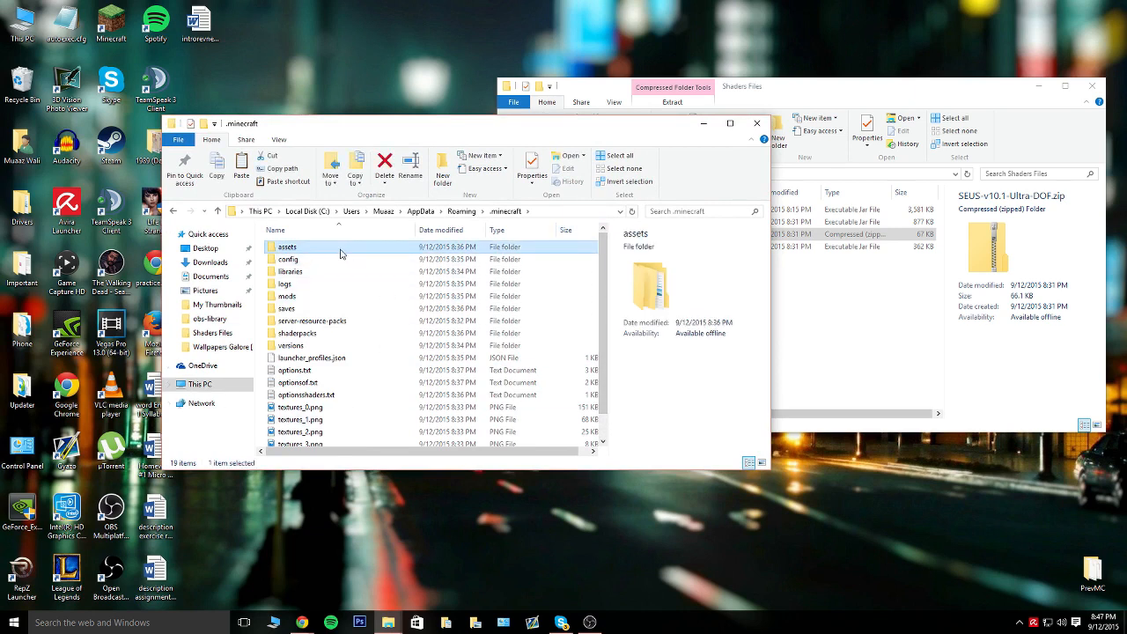
pyautogui.moveTo(370, 271)
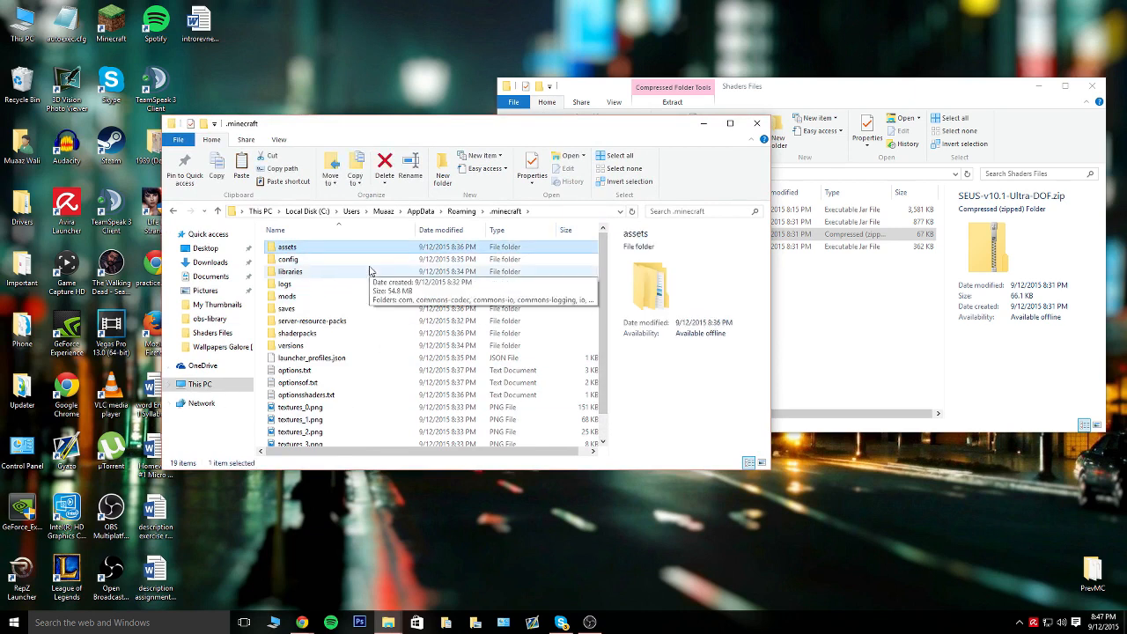
pyautogui.moveTo(419, 305)
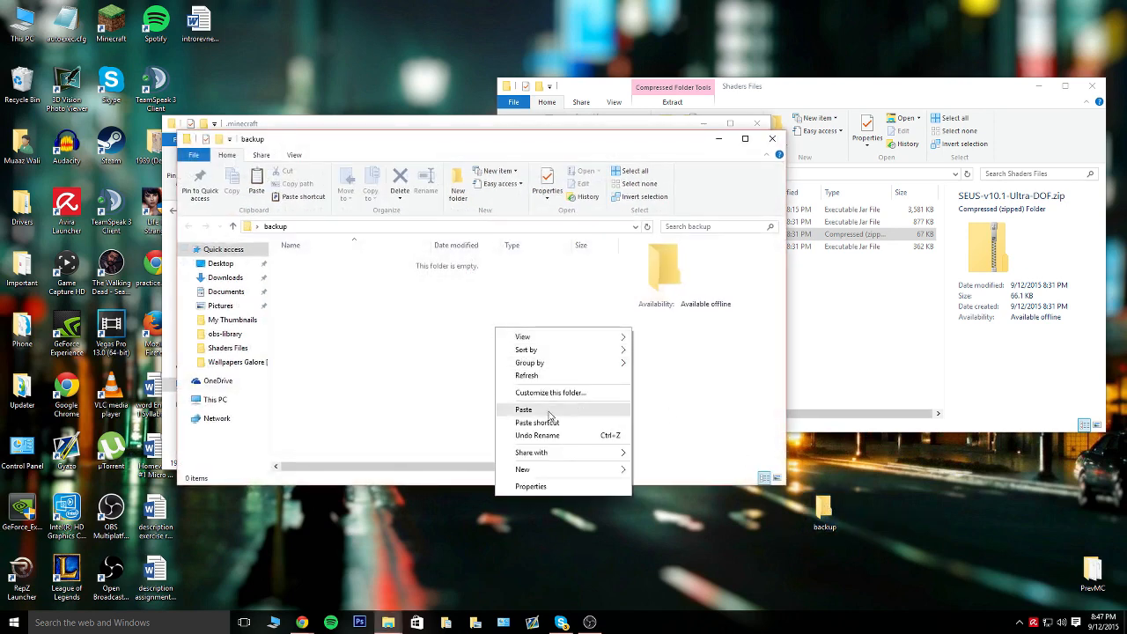
pyautogui.click(523, 409)
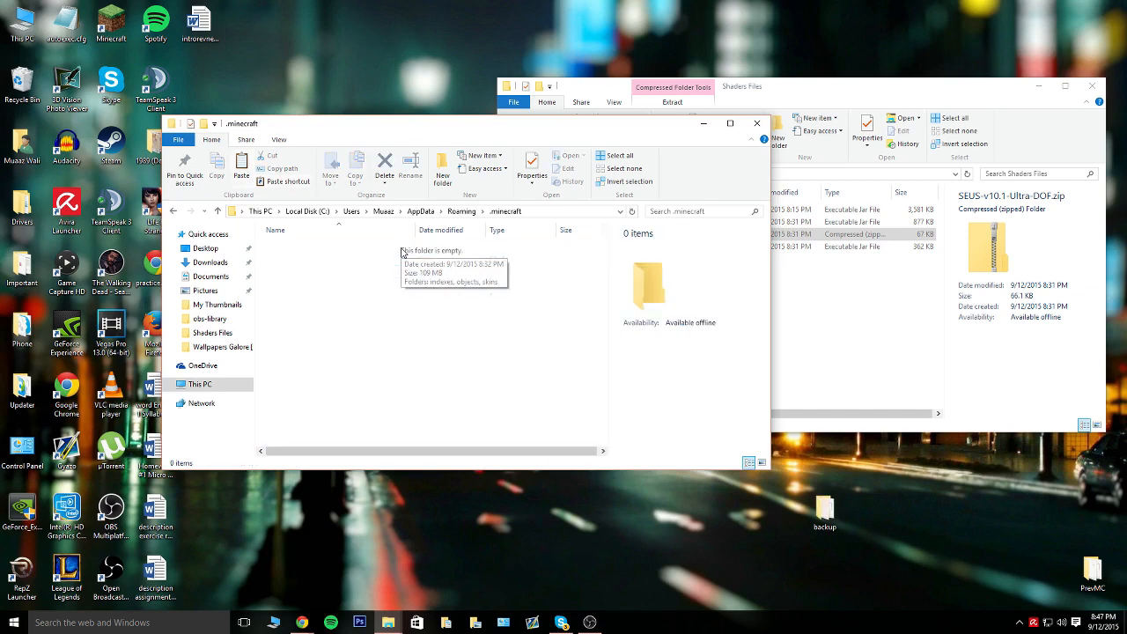
pyautogui.moveTo(559, 336)
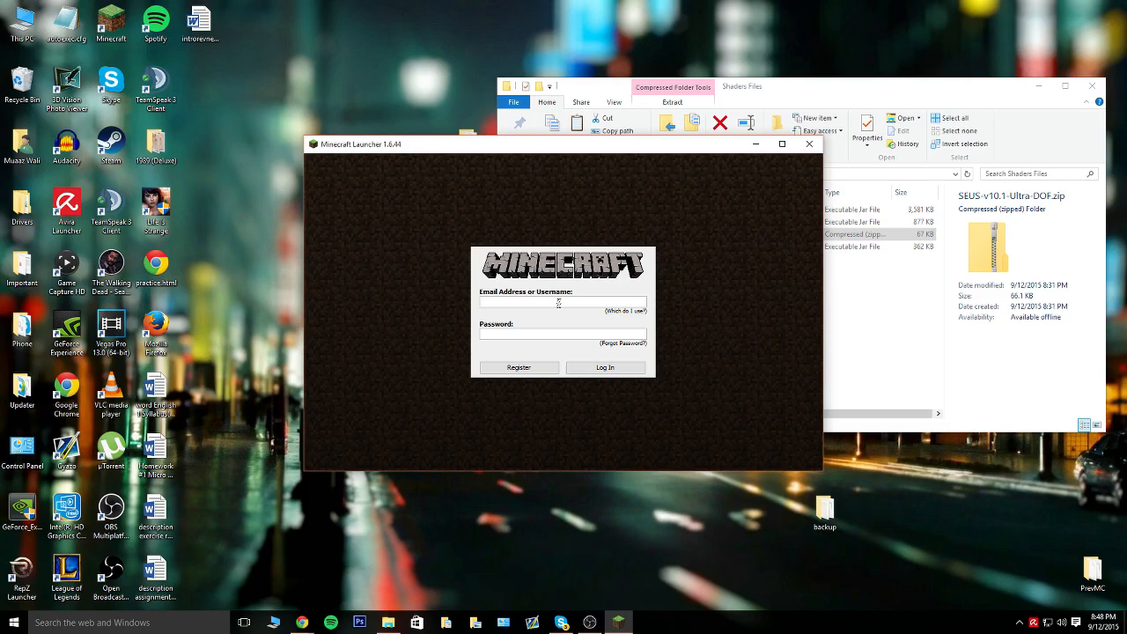
# Sign in and edit the profile to use Minecraft release 1.8
pyautogui.click(605, 367)
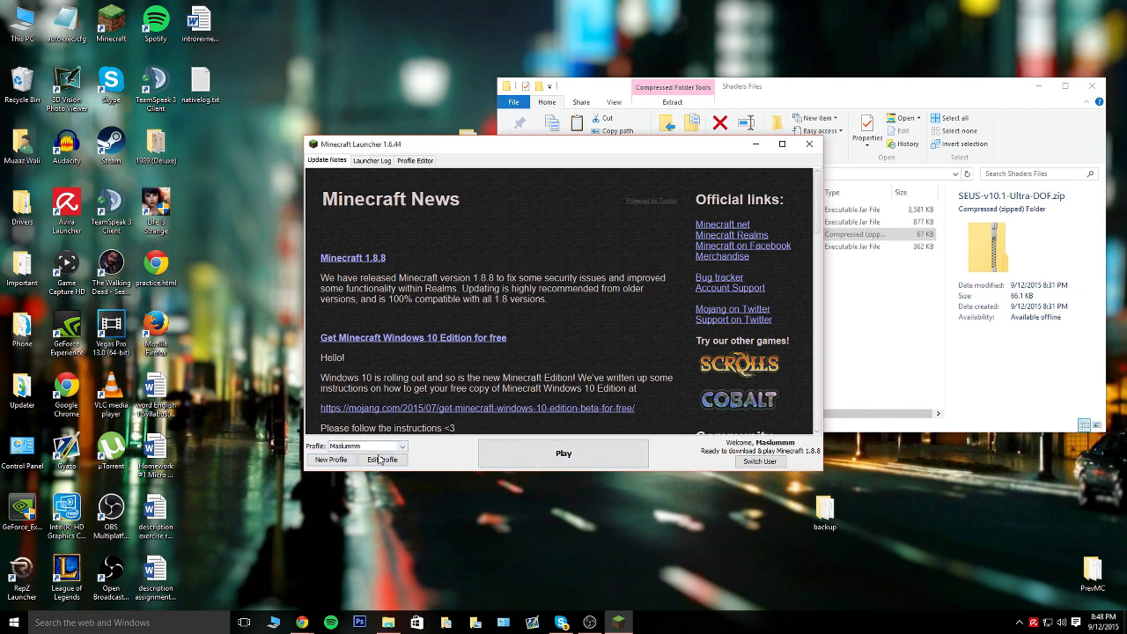
pyautogui.click(381, 459)
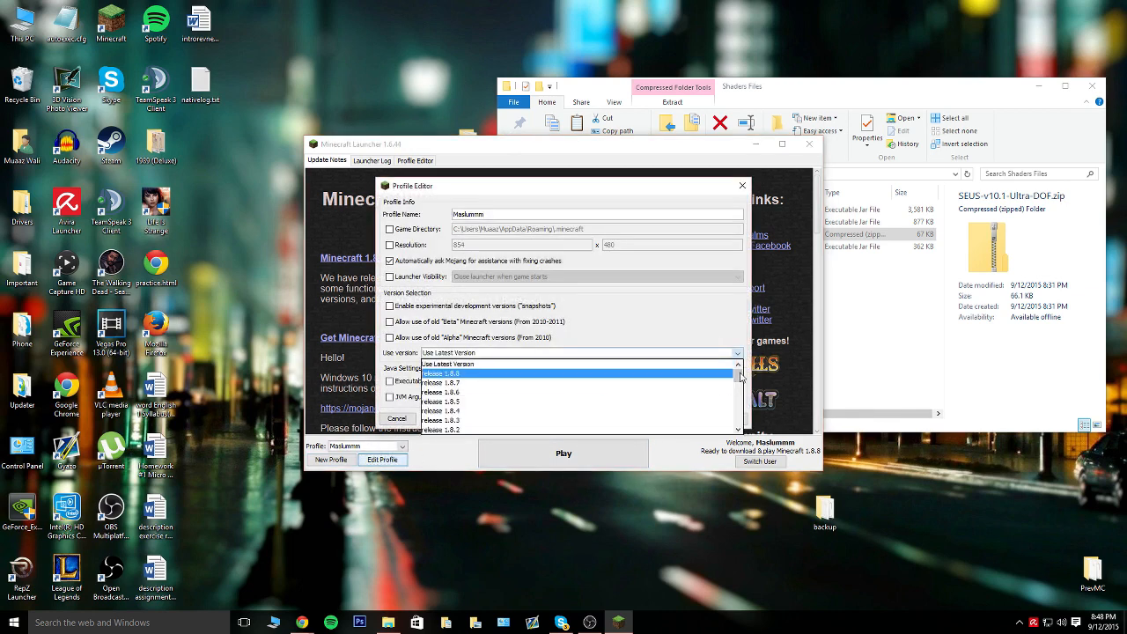
pyautogui.scroll(-3)
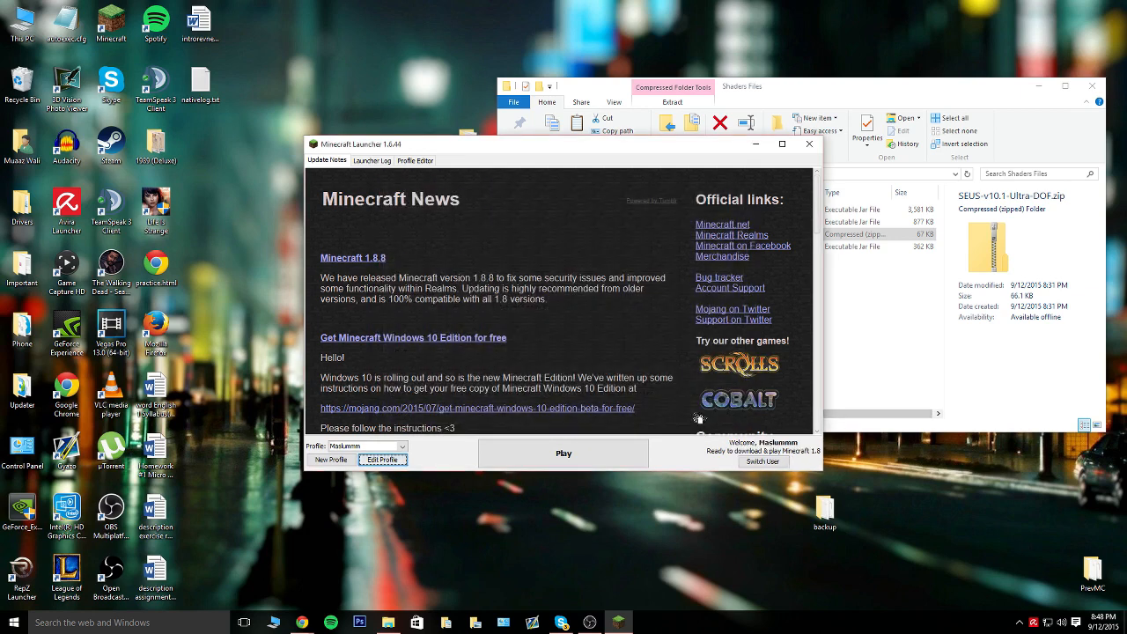
# Launch Minecraft 1.8 once so the game files download to its title screen
pyautogui.click(562, 453)
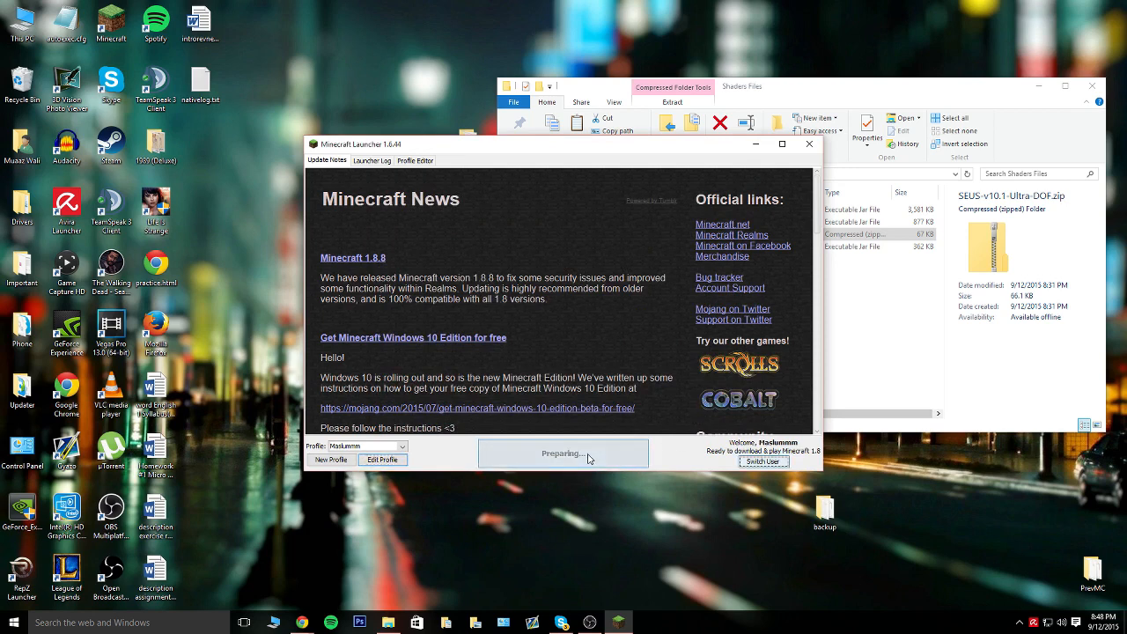
pyautogui.click(563, 453)
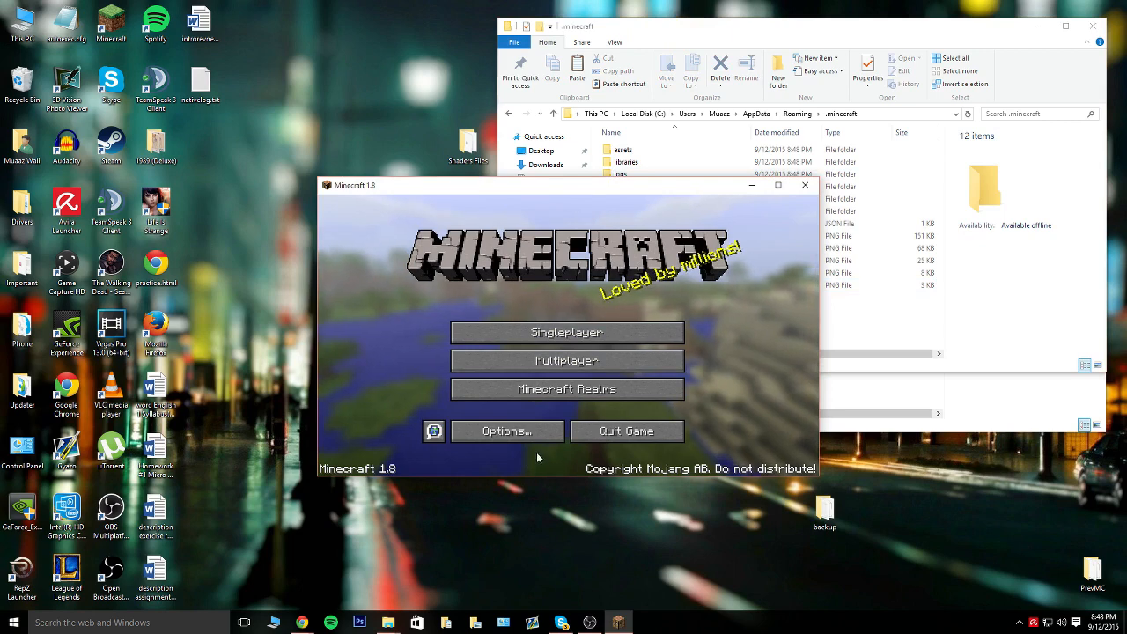
pyautogui.moveTo(566, 458)
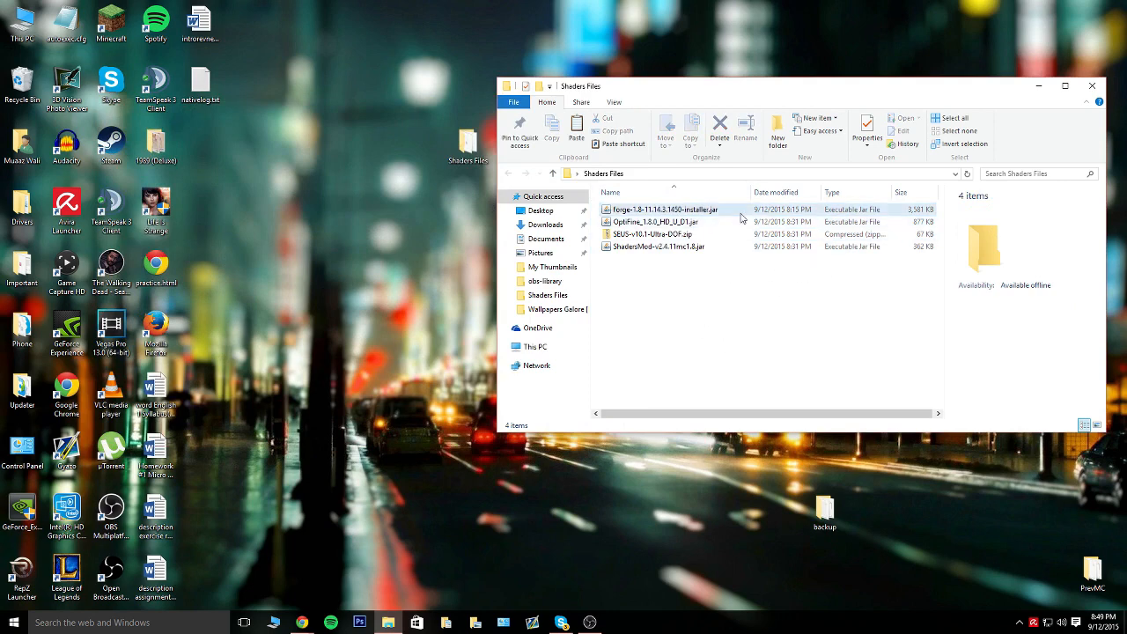
# Run the Forge 11.14.3.1450 installer, install the client, and confirm completion
pyautogui.doubleClick(675, 208)
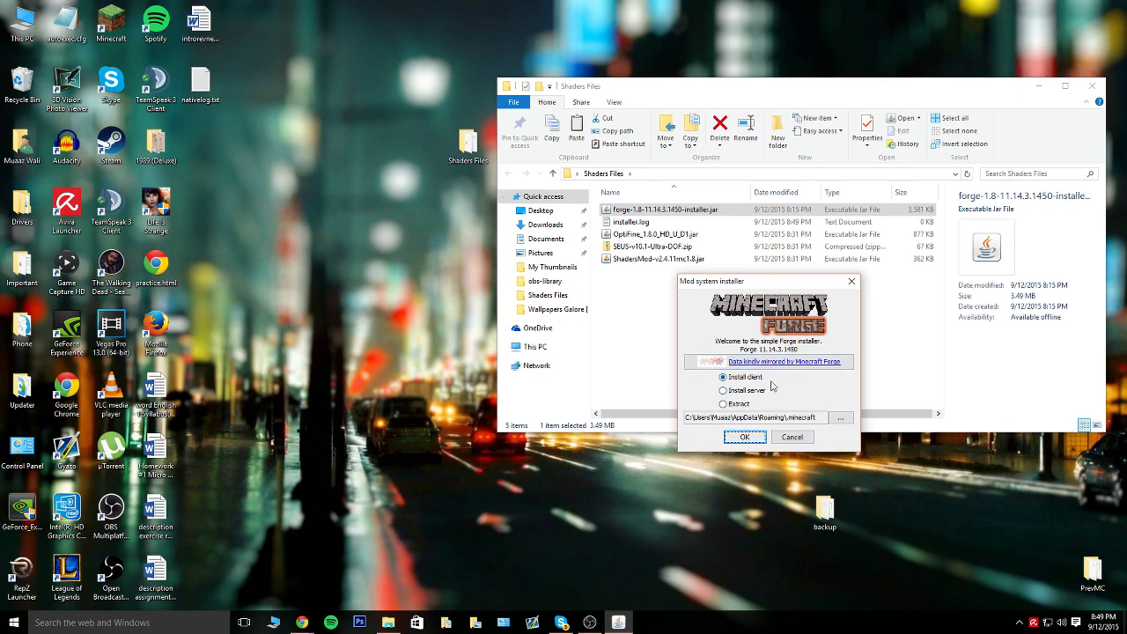
pyautogui.click(745, 436)
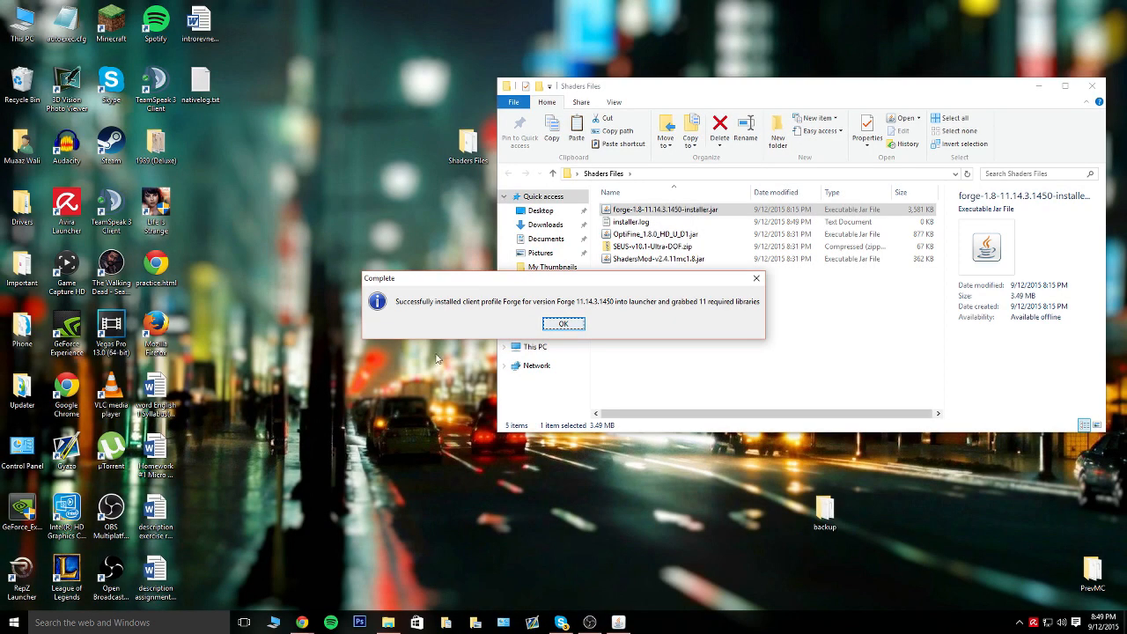
pyautogui.click(563, 323)
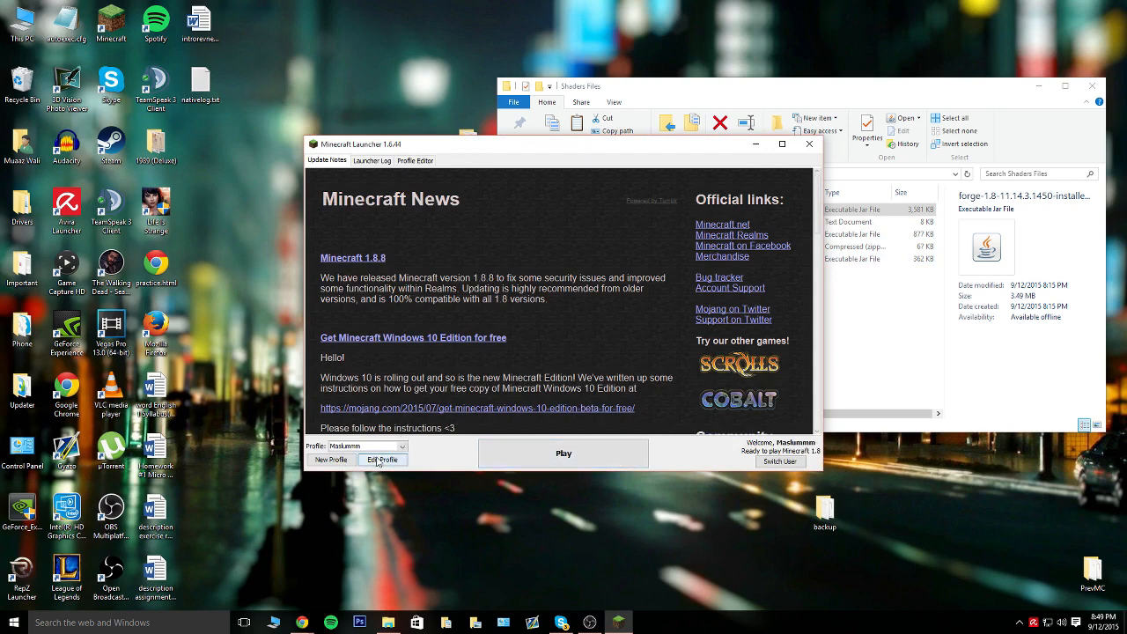
# Select the Forge 1.8 profile and launch the game with it
pyautogui.click(381, 458)
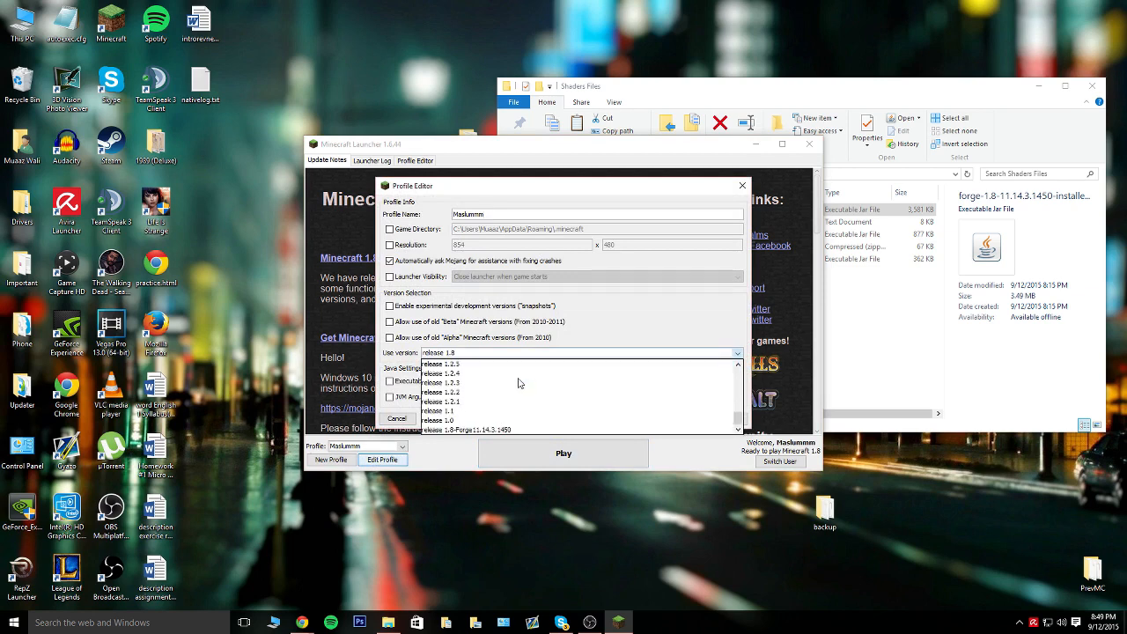
pyautogui.click(491, 428)
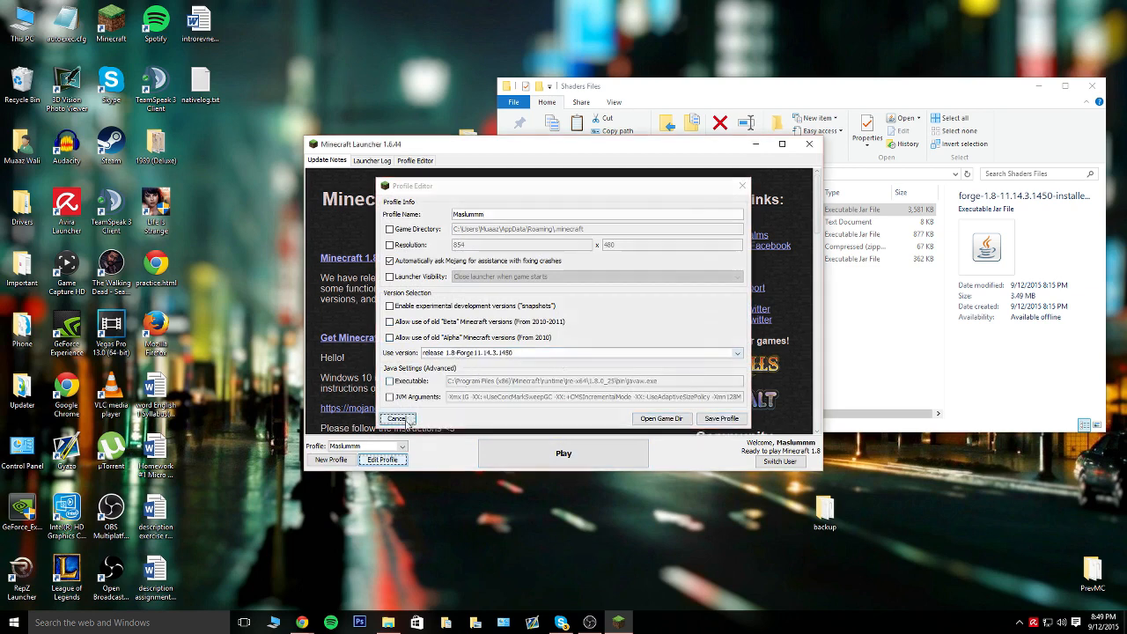
pyautogui.click(396, 418)
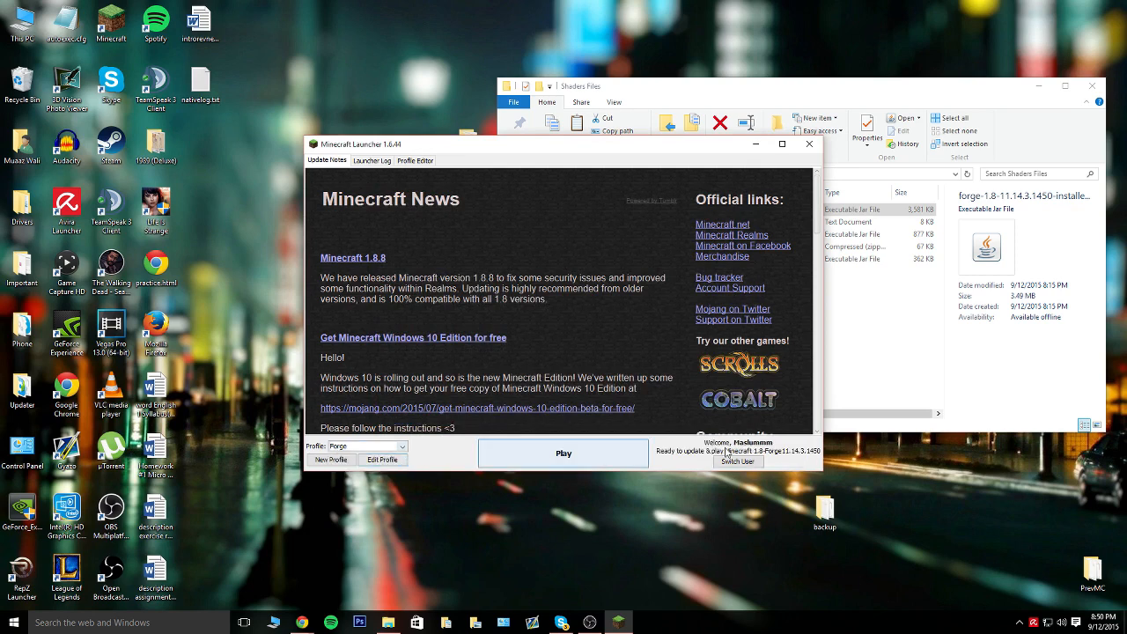
pyautogui.click(563, 452)
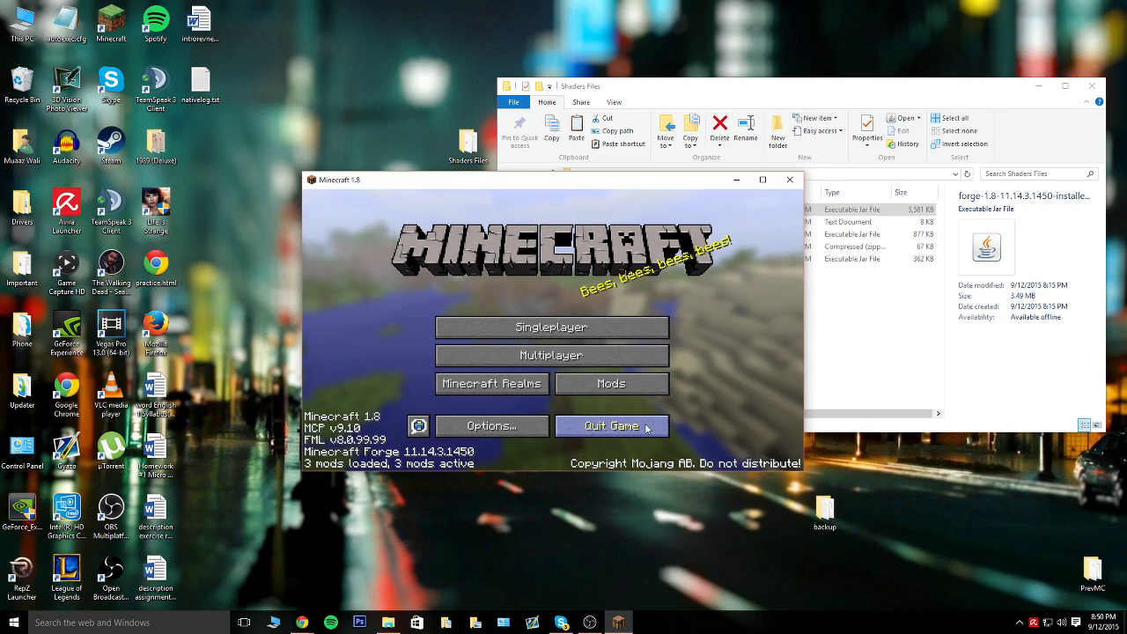
# Quit Minecraft, open the .minecraft mods folder, and copy the OptiFine jar into it
pyautogui.click(611, 426)
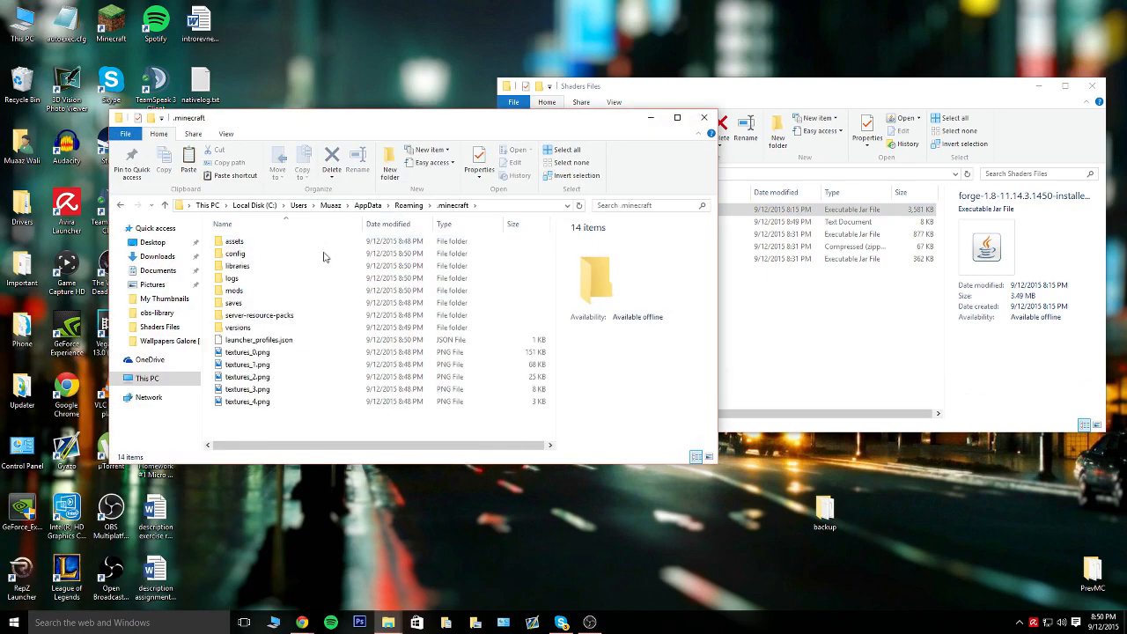
pyautogui.click(234, 290)
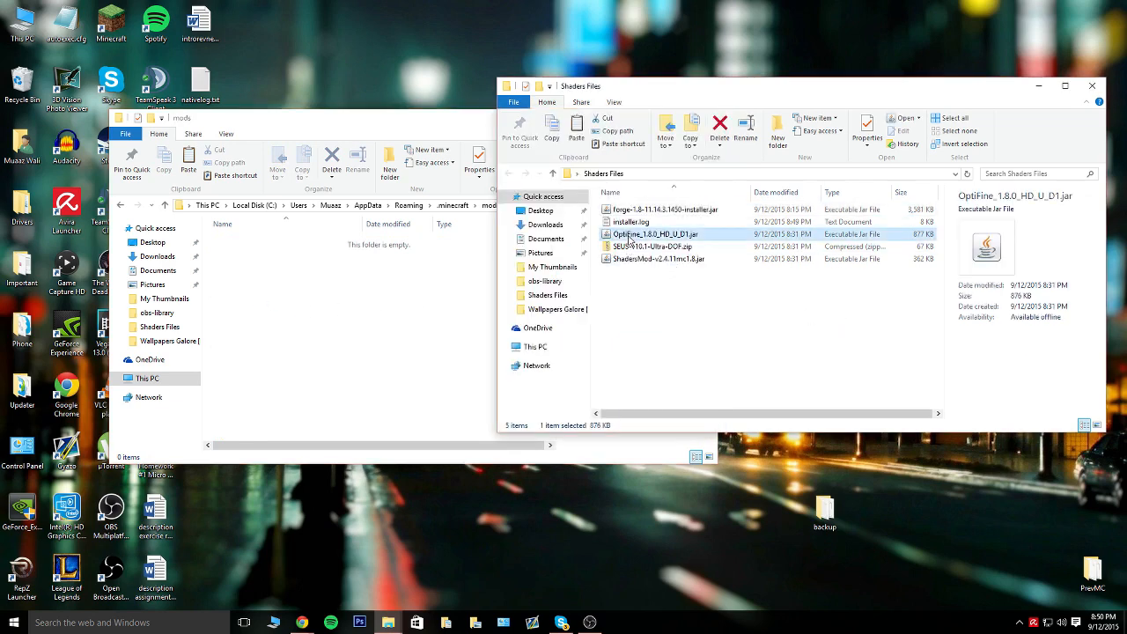
pyautogui.rightClick(378, 282)
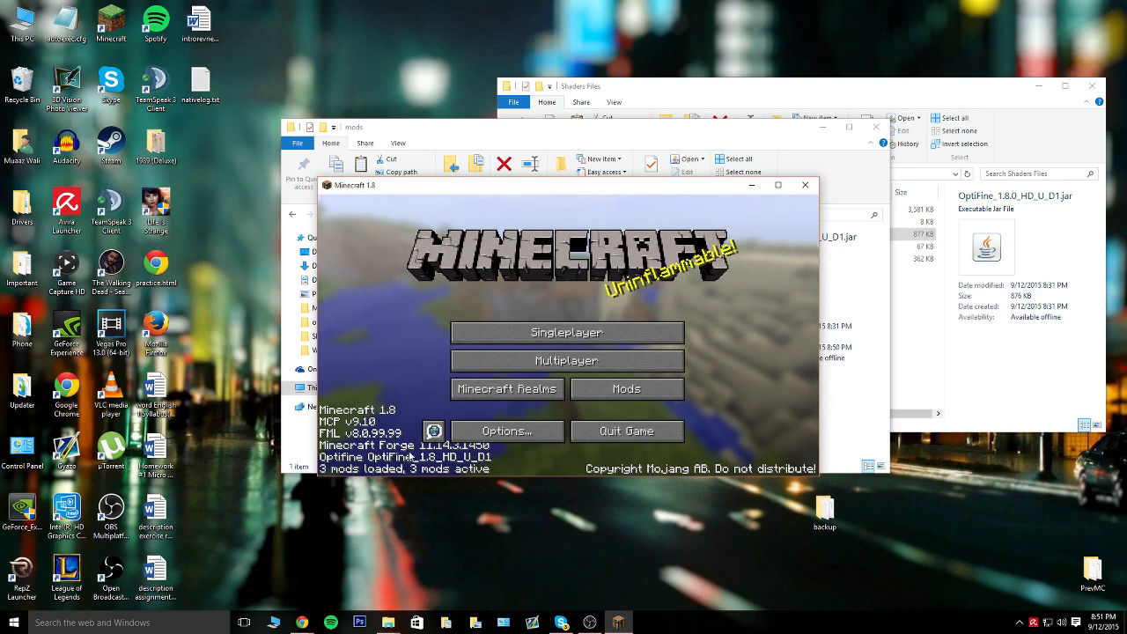
pyautogui.moveTo(626, 431)
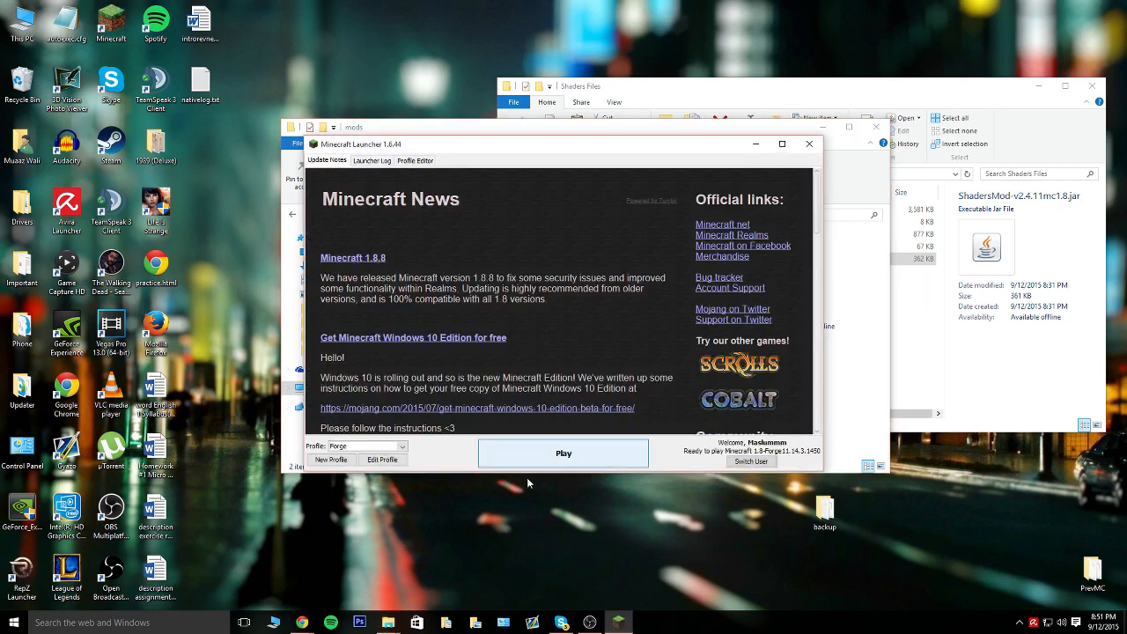
# Check the mods folder holds the OptiFine and ShadersMod v2.4.11 jars
pyautogui.click(563, 453)
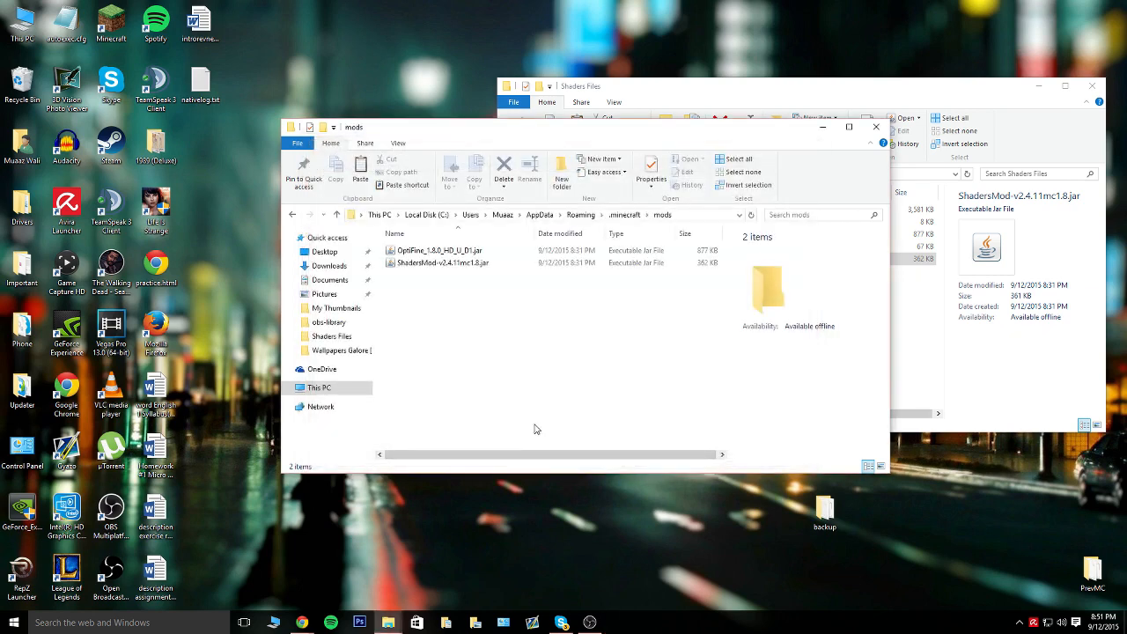
pyautogui.moveTo(537, 423)
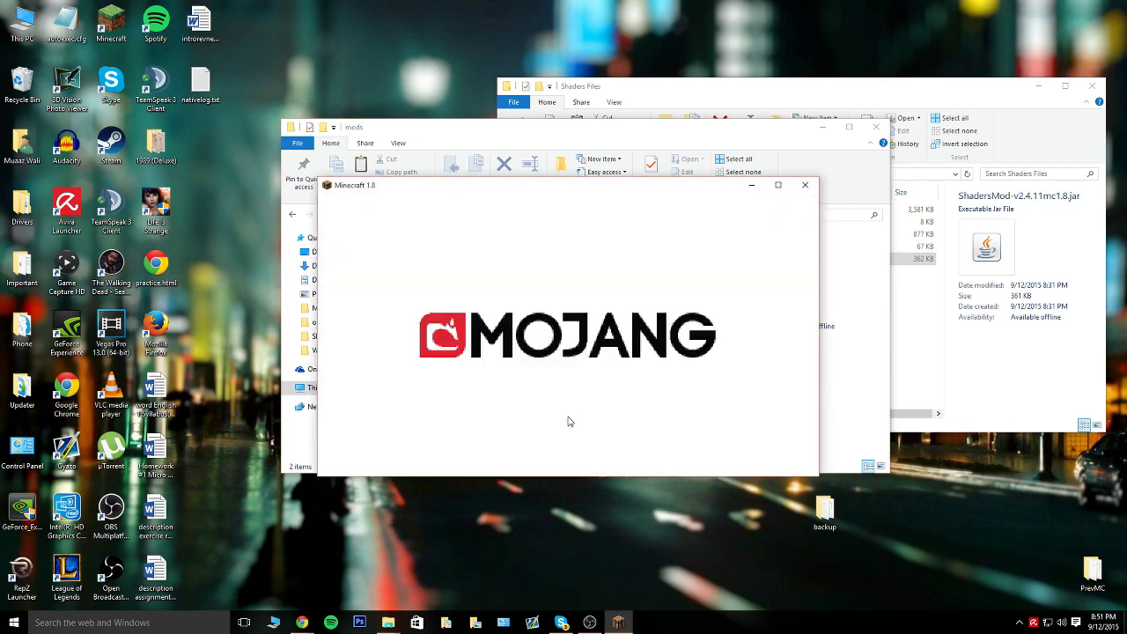
pyautogui.moveTo(572, 419)
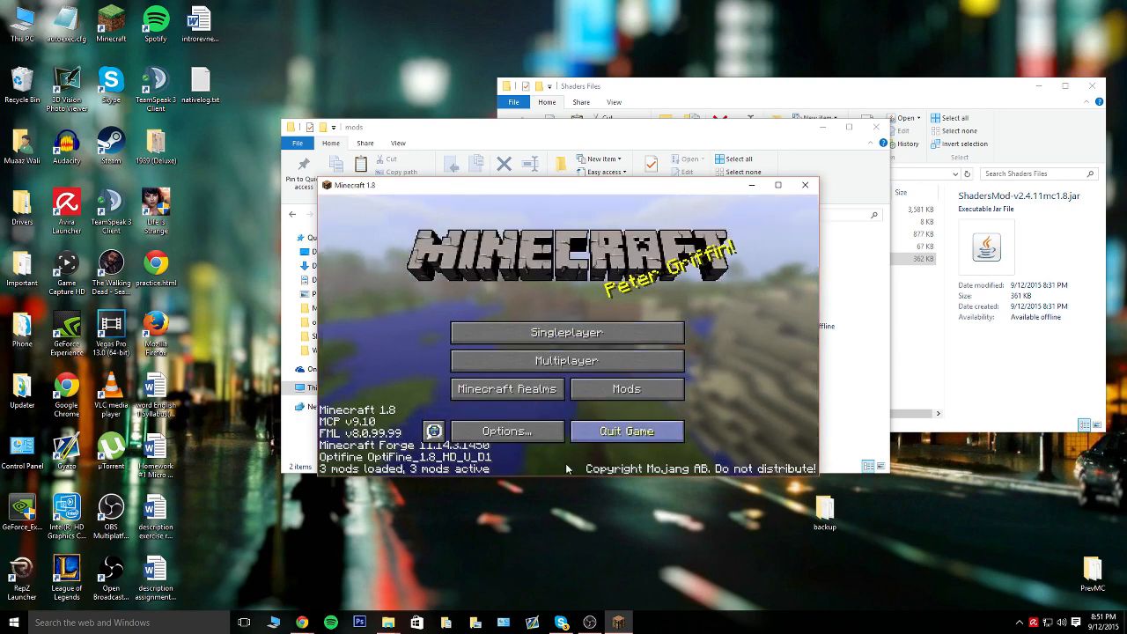
# Review the loaded mods list, including Forge Mod Loader, and return to the title screen
pyautogui.click(627, 388)
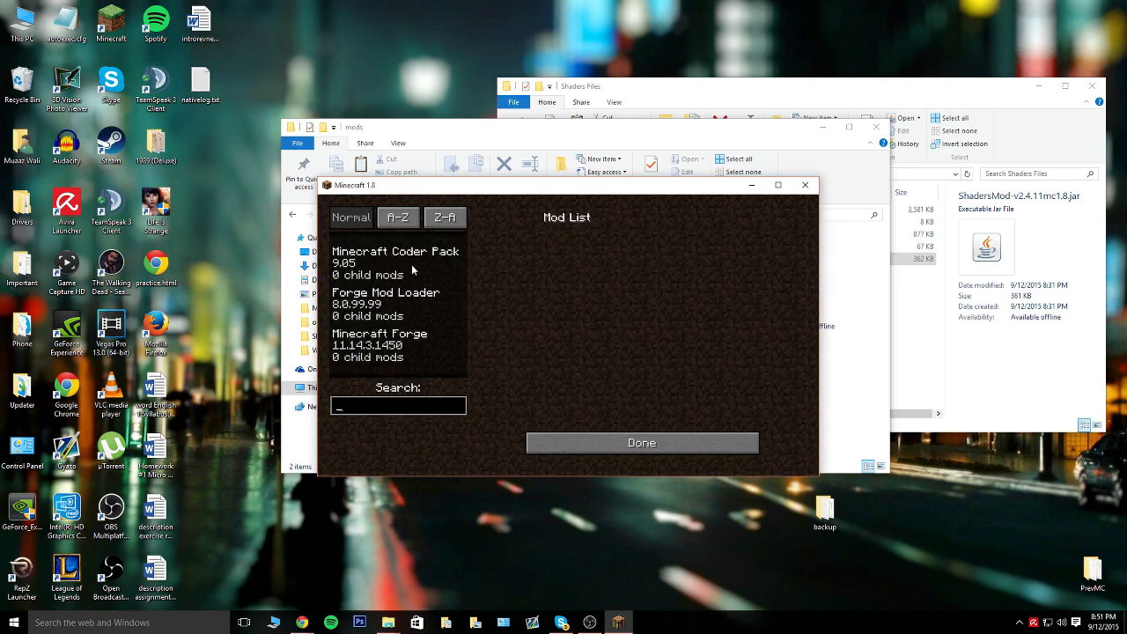
pyautogui.click(385, 304)
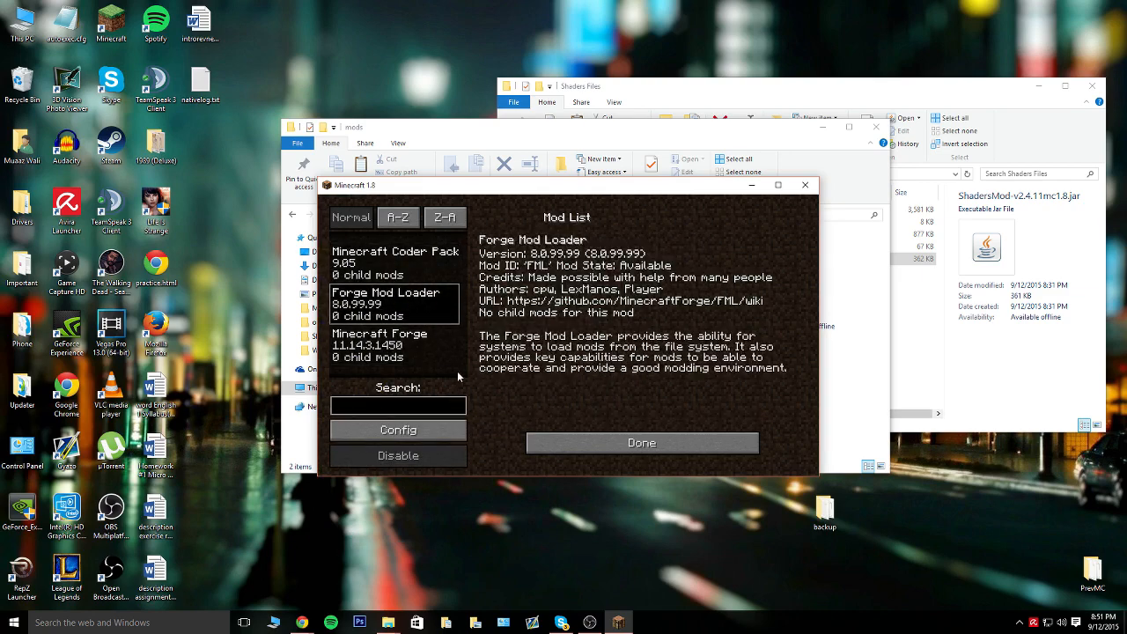
pyautogui.click(641, 442)
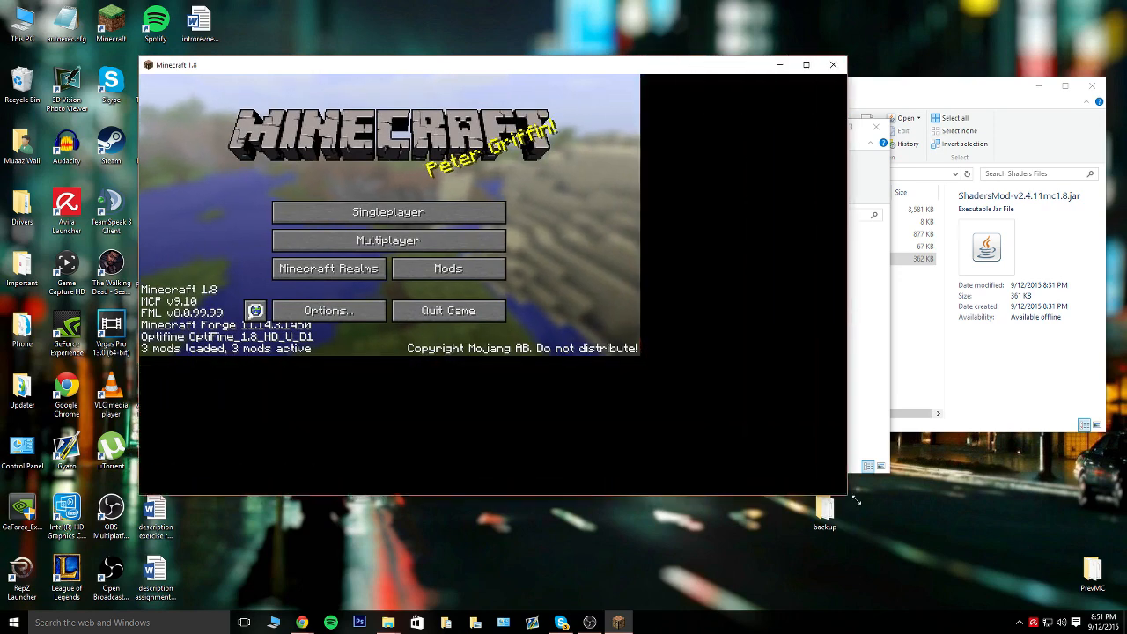
# Set GUI Scale to Normal in Video Settings and leave the options
pyautogui.click(327, 310)
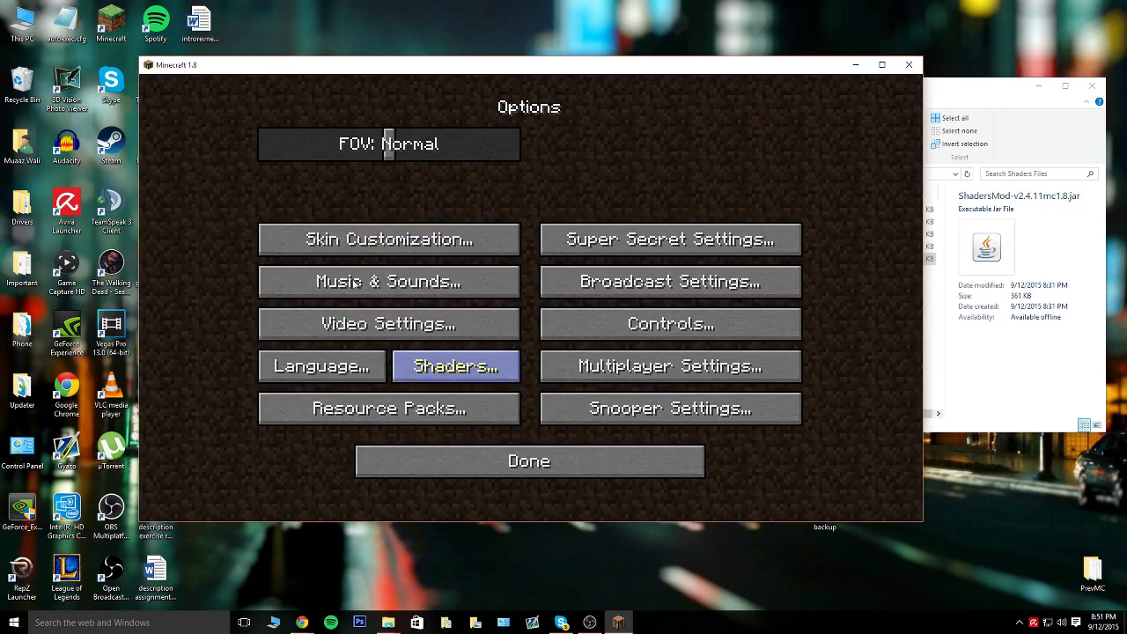
pyautogui.click(388, 323)
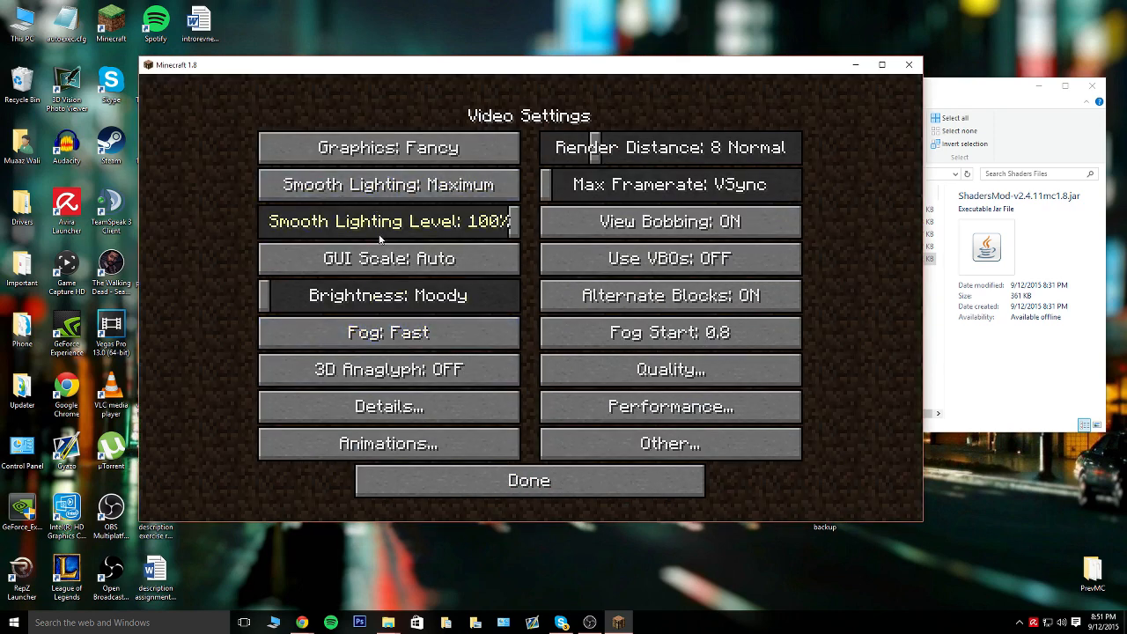
pyautogui.click(388, 258)
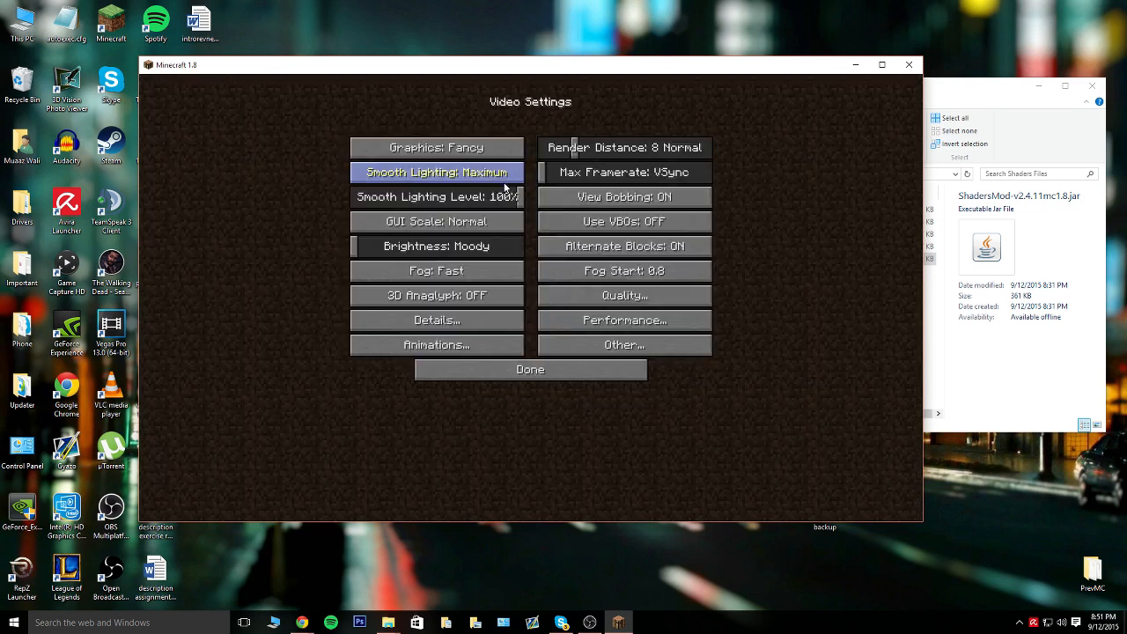
pyautogui.click(530, 369)
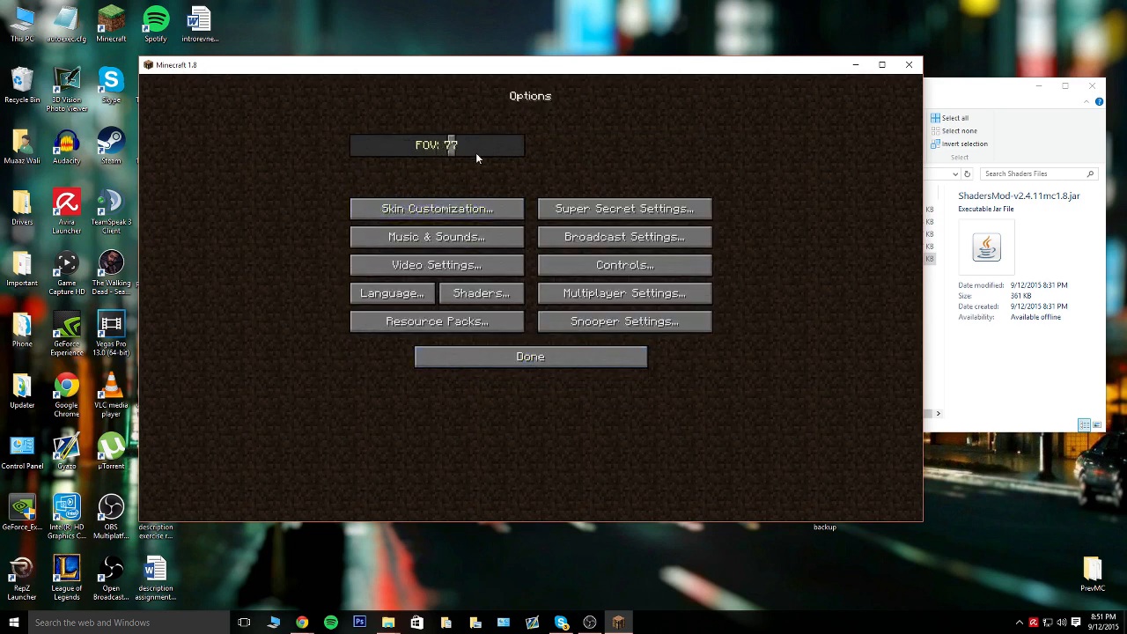
pyautogui.click(530, 357)
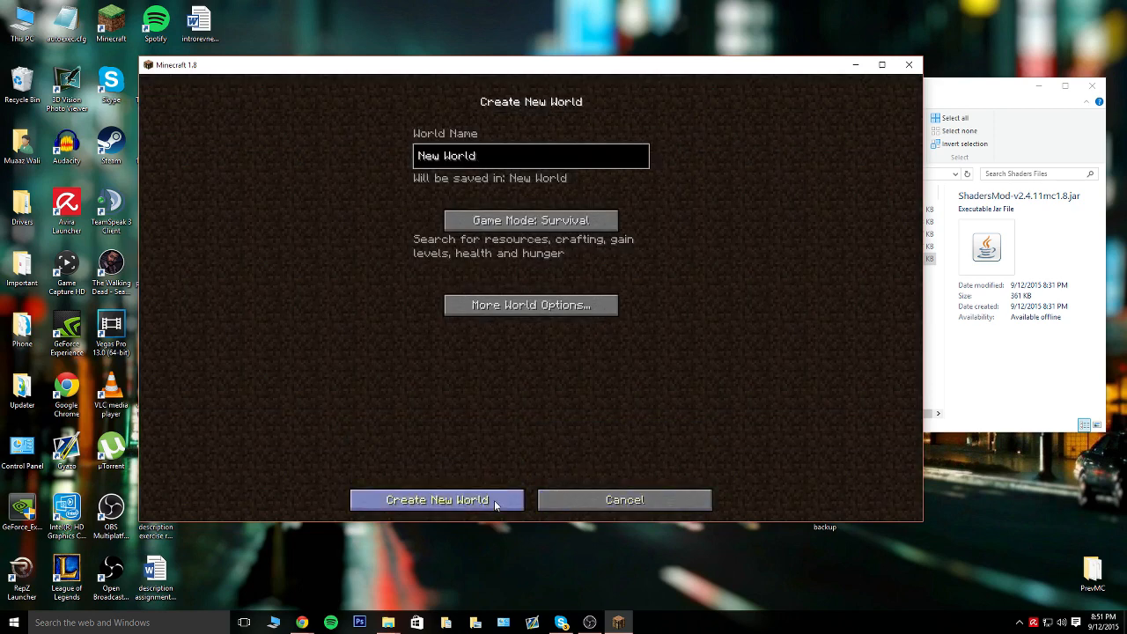
# Create the new Survival world, let it load by the river, then pause to the menu
pyautogui.click(437, 500)
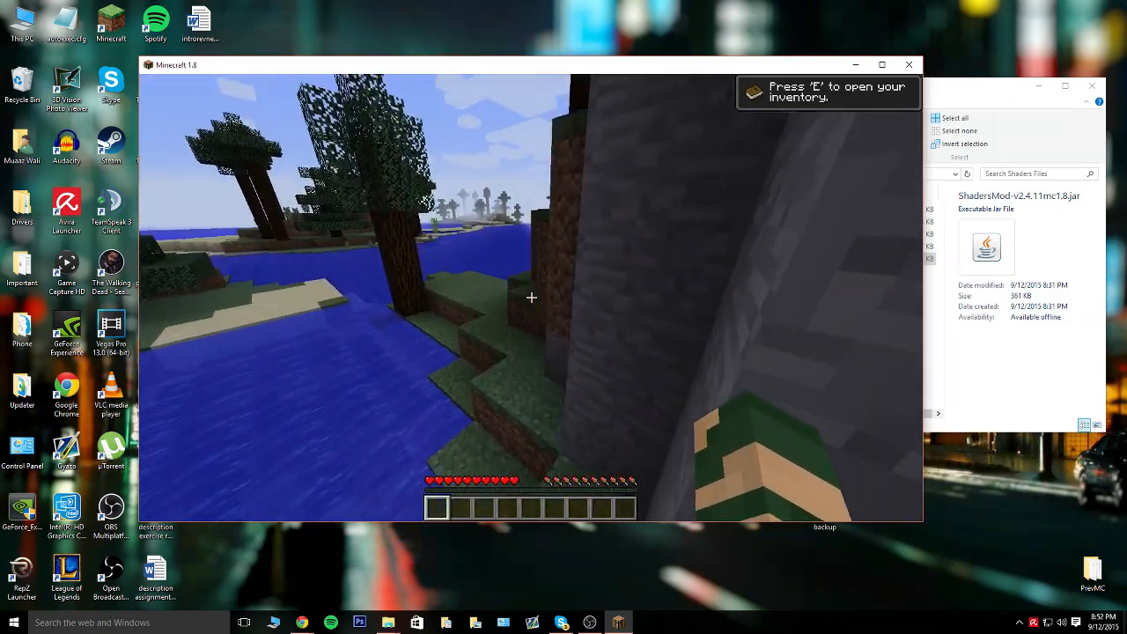
pyautogui.press('Escape')
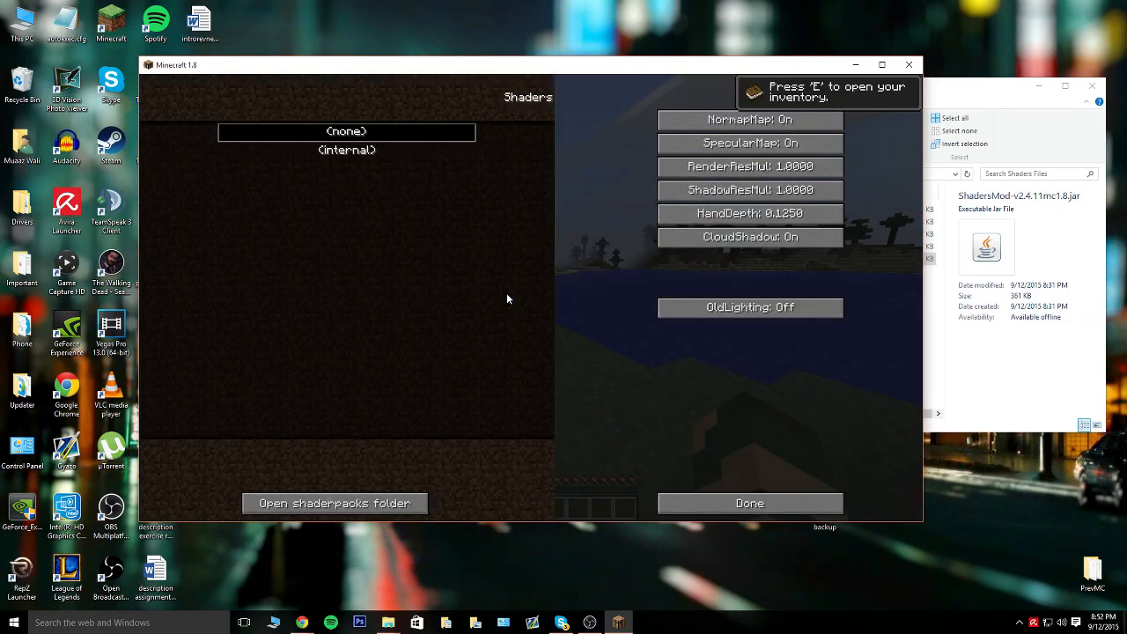
pyautogui.moveTo(434, 186)
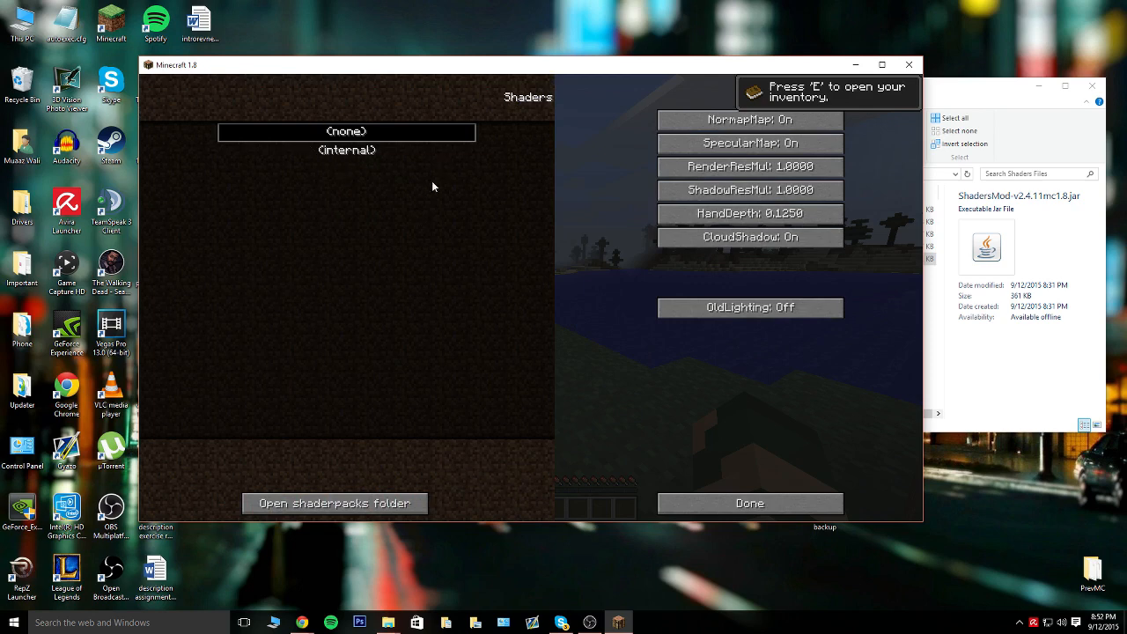
# Copy SEUS-v10.1-Ultra-DOF.zip into the .minecraft shaderpacks folder opened from the Shaders screen
pyautogui.click(334, 503)
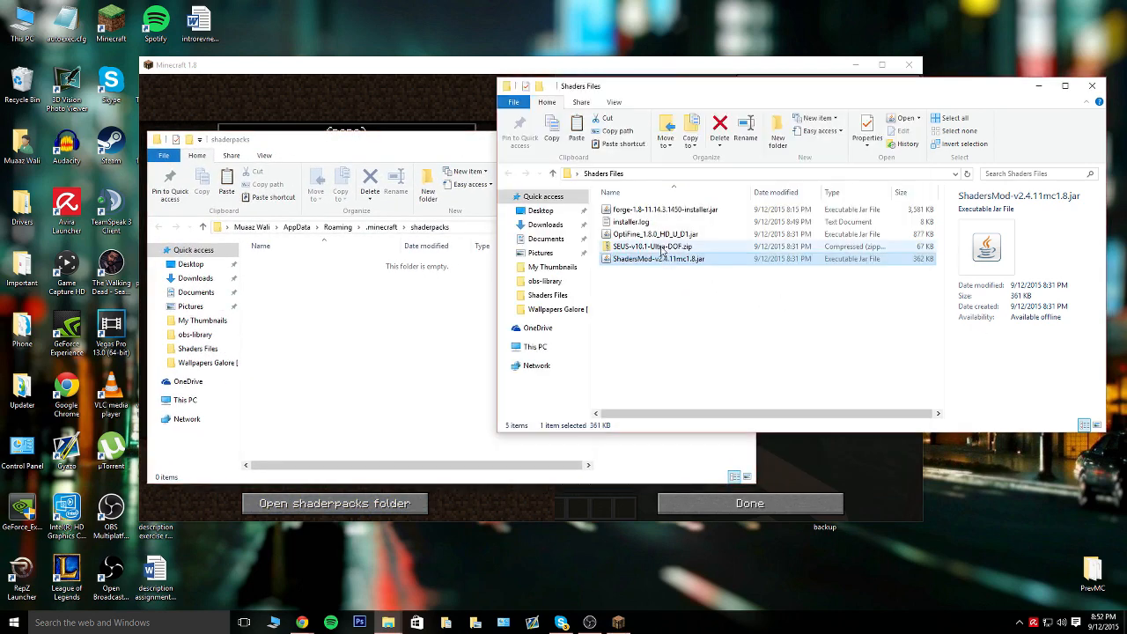
pyautogui.click(658, 245)
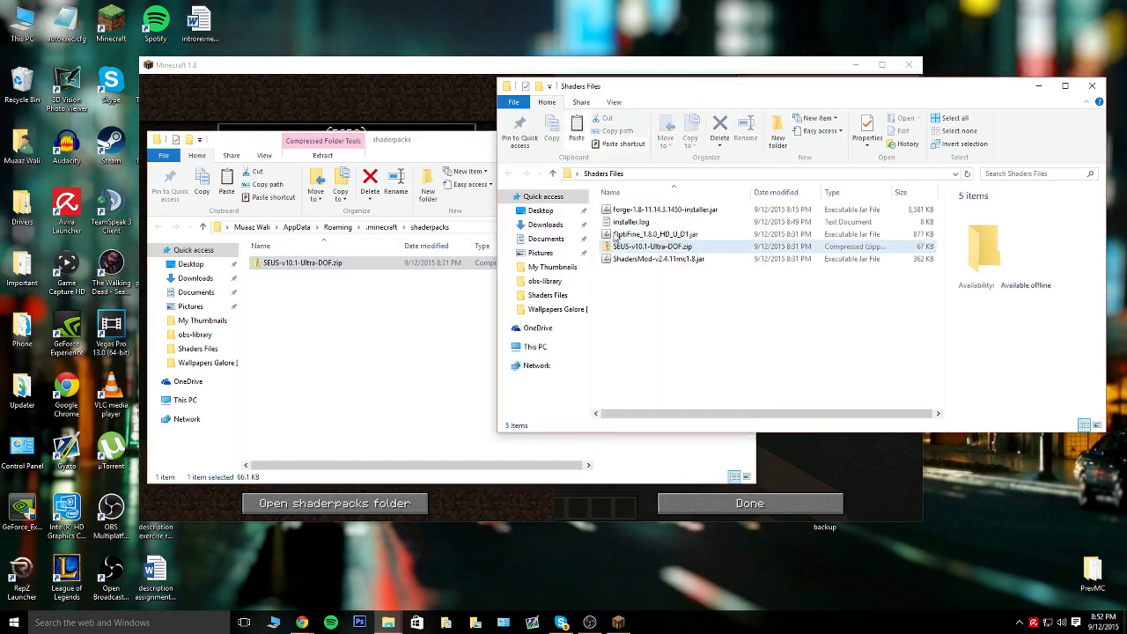
pyautogui.moveTo(739, 255)
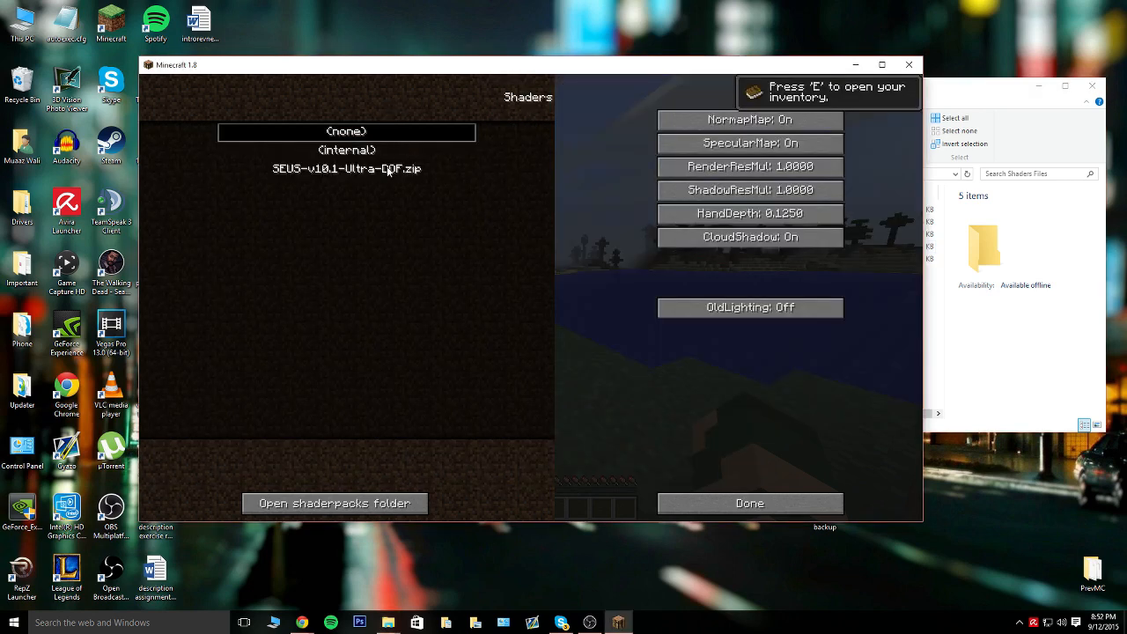
# Select SEUS-v10.1-Ultra-DOF.zip as the active shader pack and resume the world
pyautogui.click(346, 169)
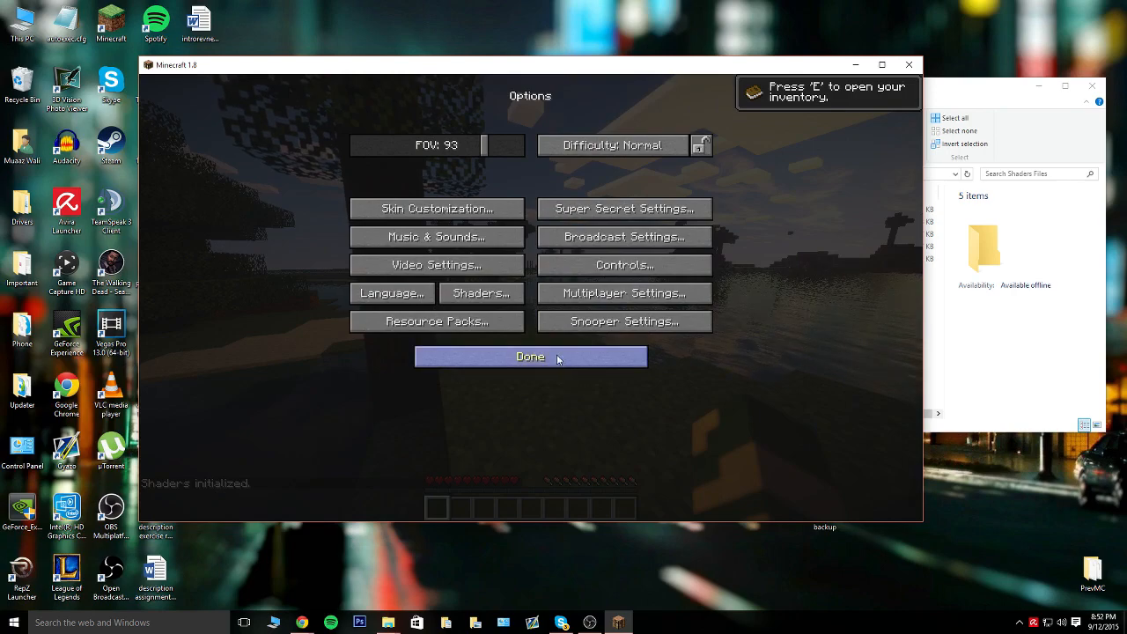
pyautogui.click(530, 356)
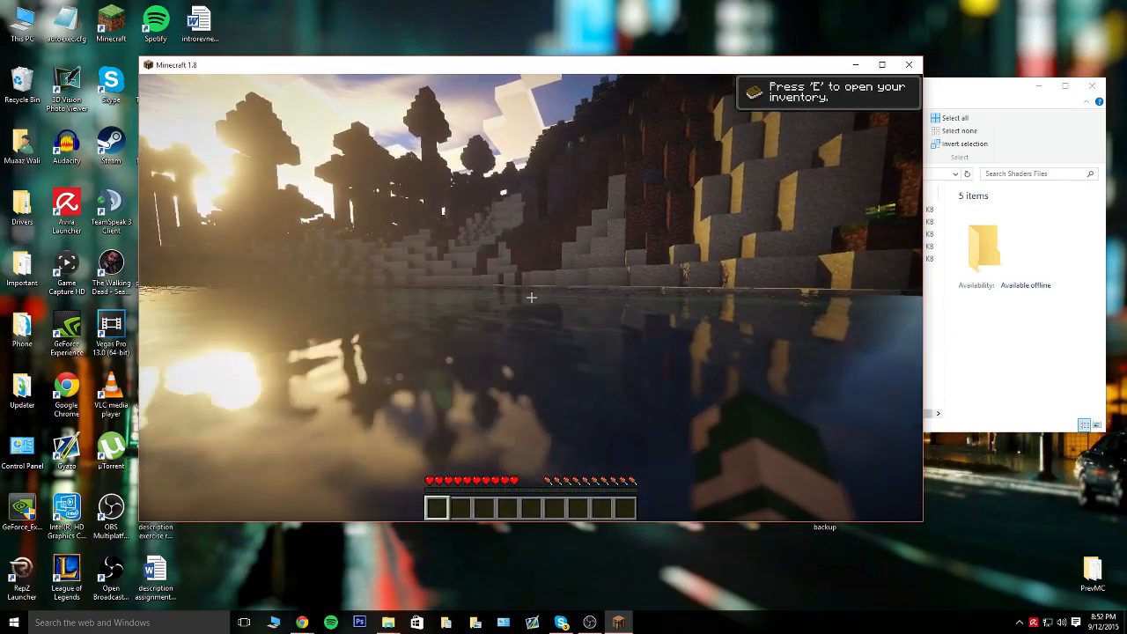
pyautogui.moveTo(531, 298)
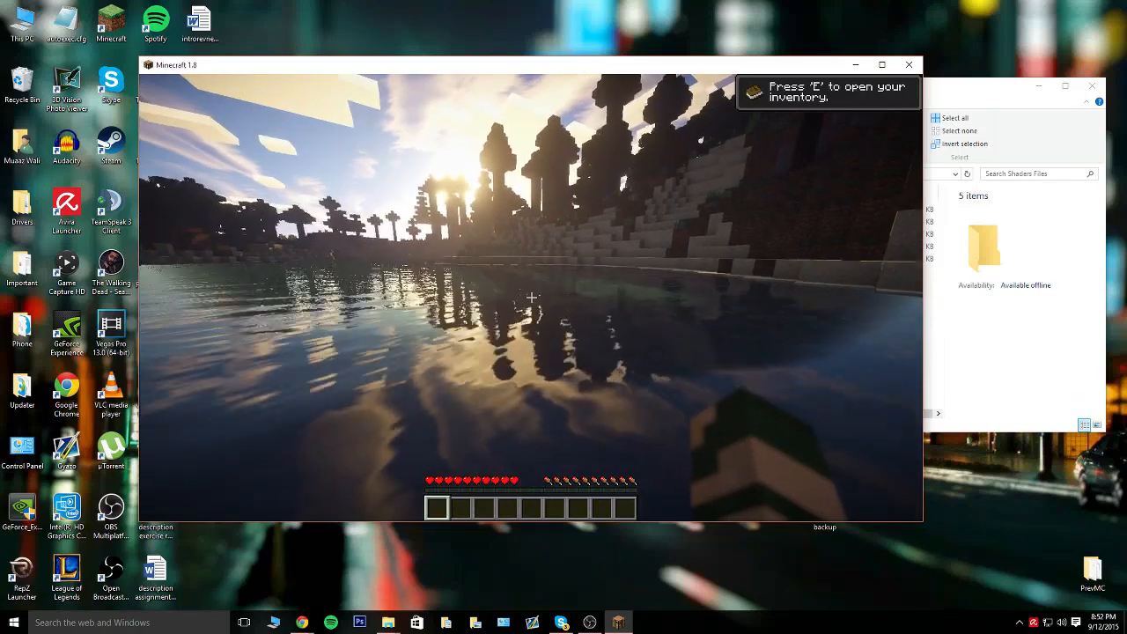